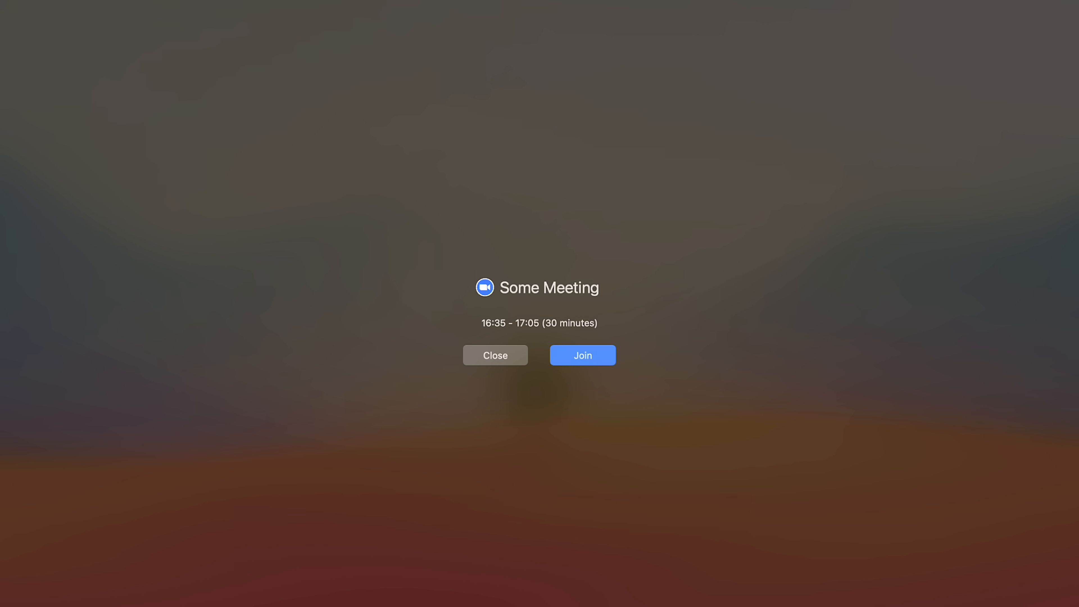
Join the meeting from the notification, then reach MeetingBar's General preferences via the menu-bar title.
{"action": "left_click", "coordinate": [581, 355]}
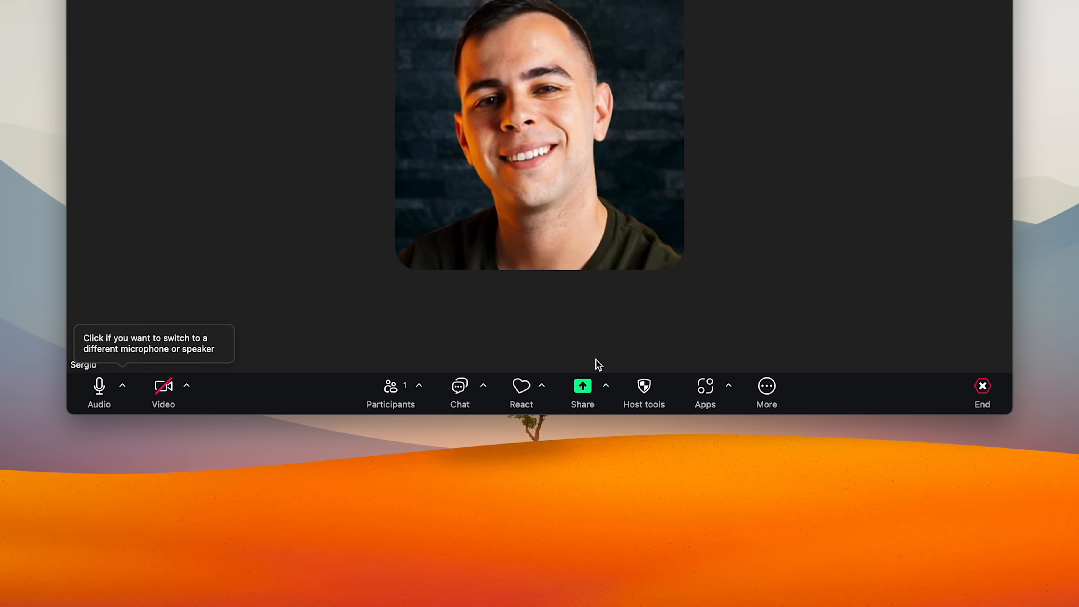
{"action": "left_click", "coordinate": [982, 385]}
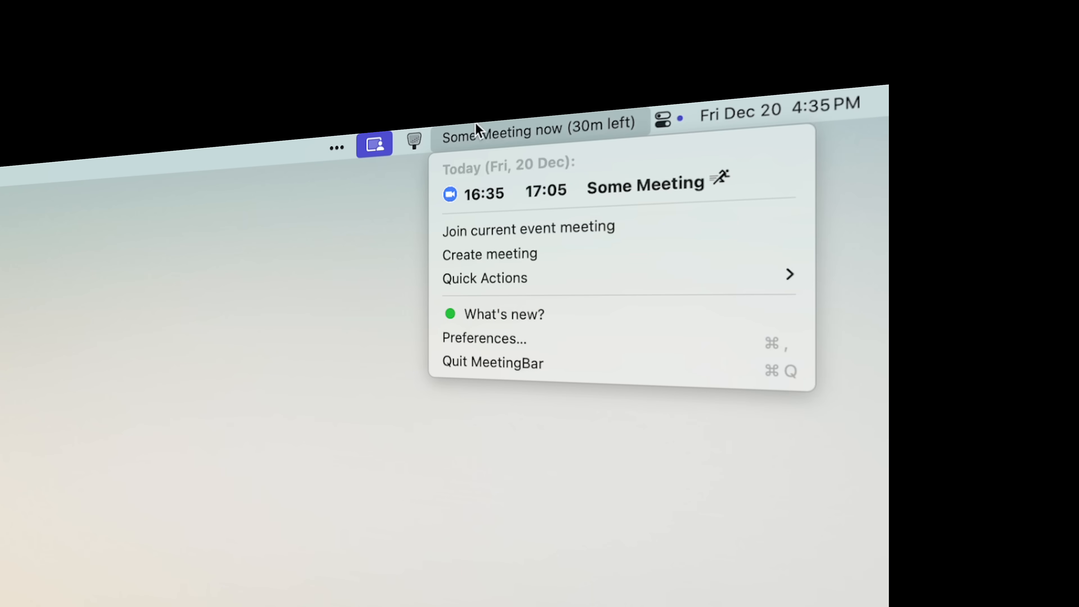
{"action": "left_click", "coordinate": [484, 338]}
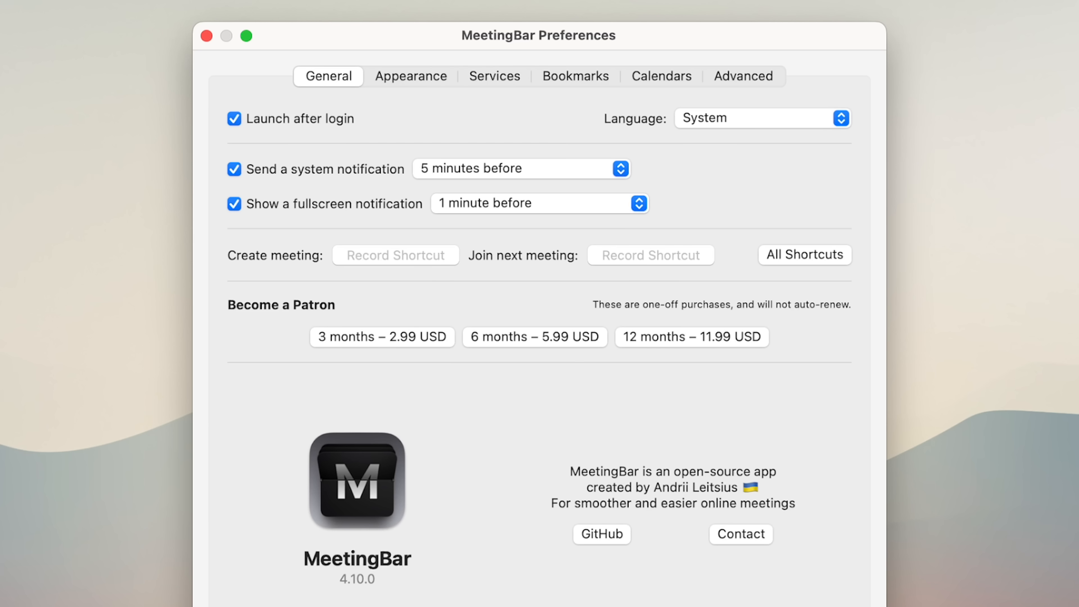
Review the Services settings for meeting-link browsers, then close the Preferences window.
{"action": "left_click", "coordinate": [494, 76]}
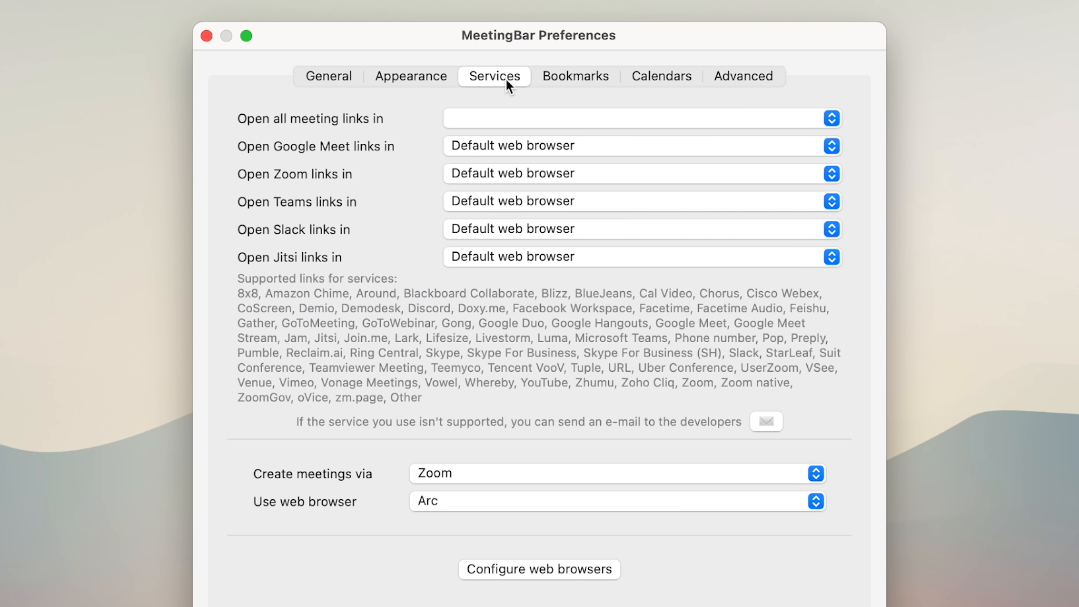
{"action": "left_click", "coordinate": [743, 76]}
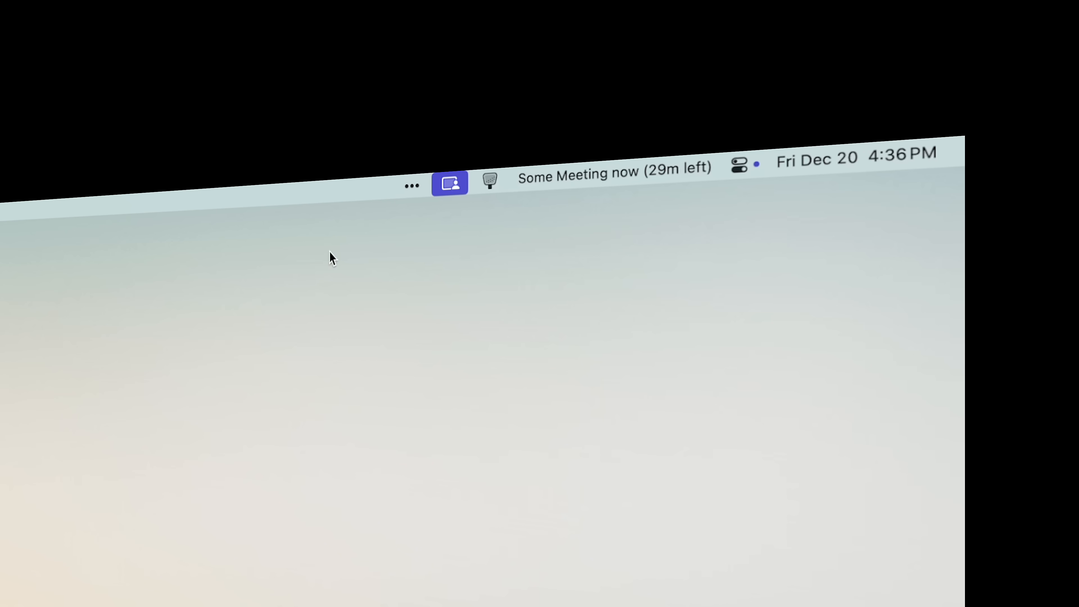
Show a quick camera preview and launch Photo Booth from a typed search.
{"action": "left_click", "coordinate": [488, 181]}
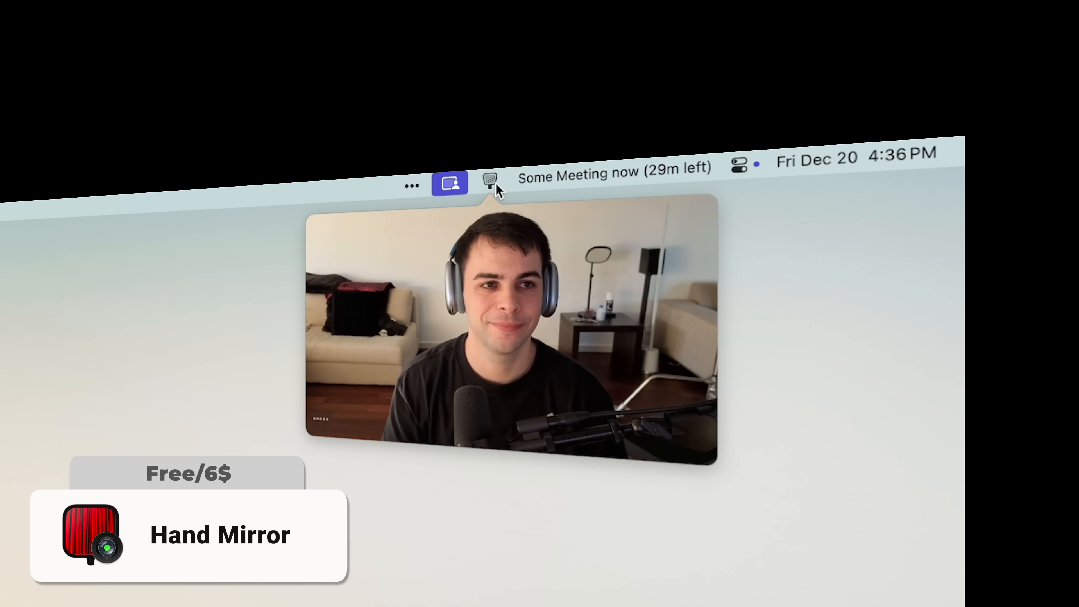
{"action": "type", "text": "facet"}
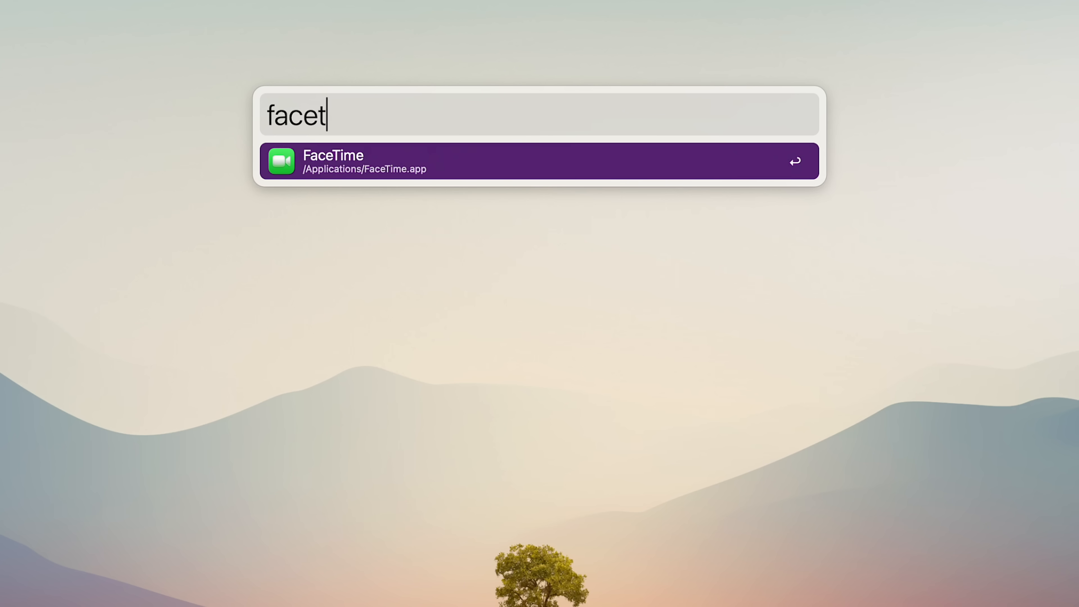
{"action": "type", "text": "photo bo"}
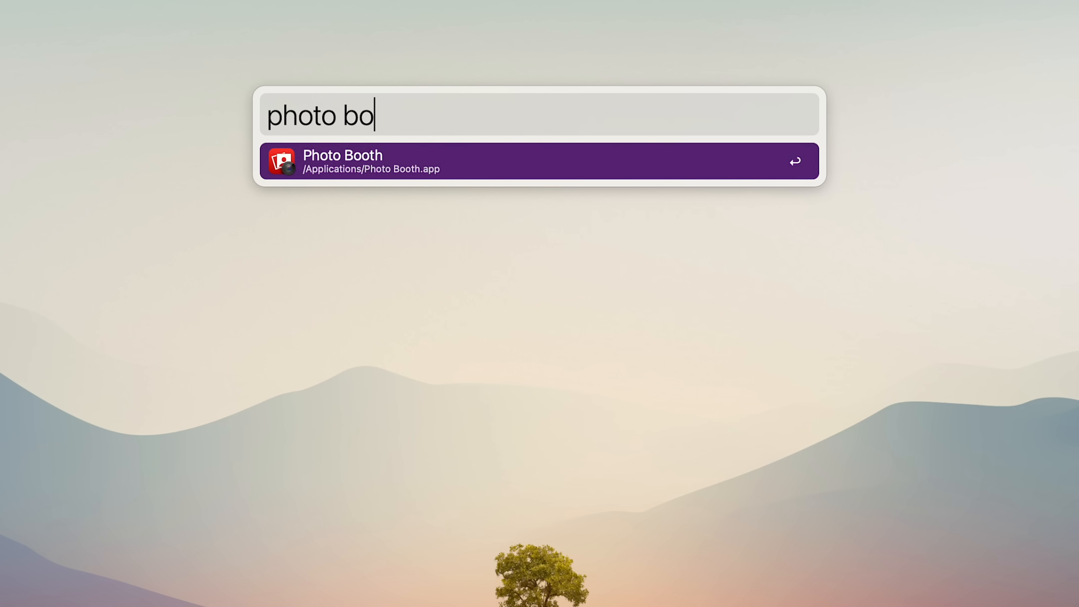
{"action": "key", "text": "Return"}
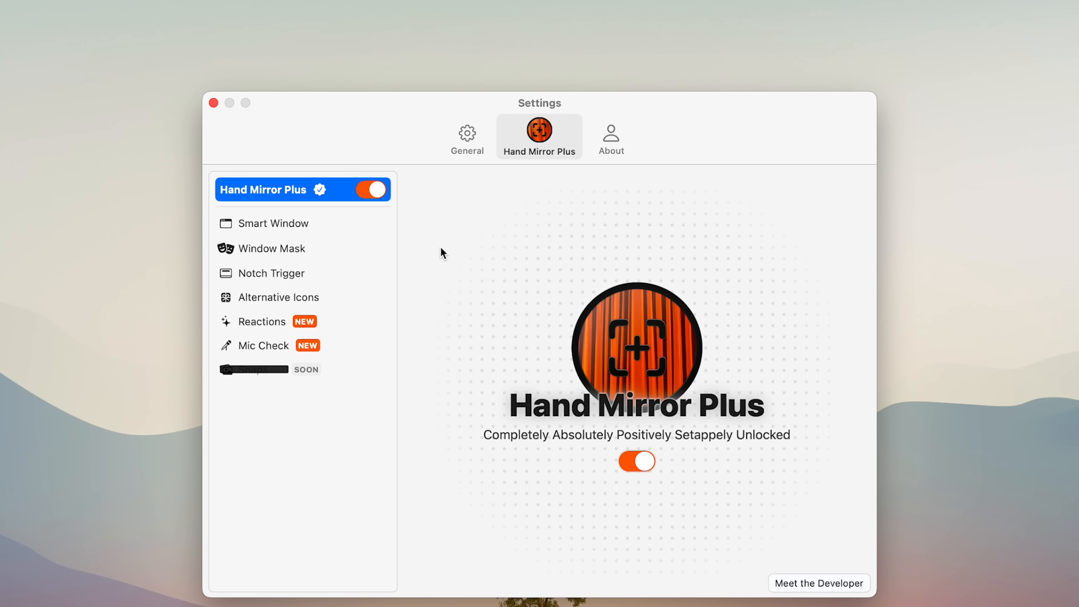
{"action": "left_click", "coordinate": [269, 344]}
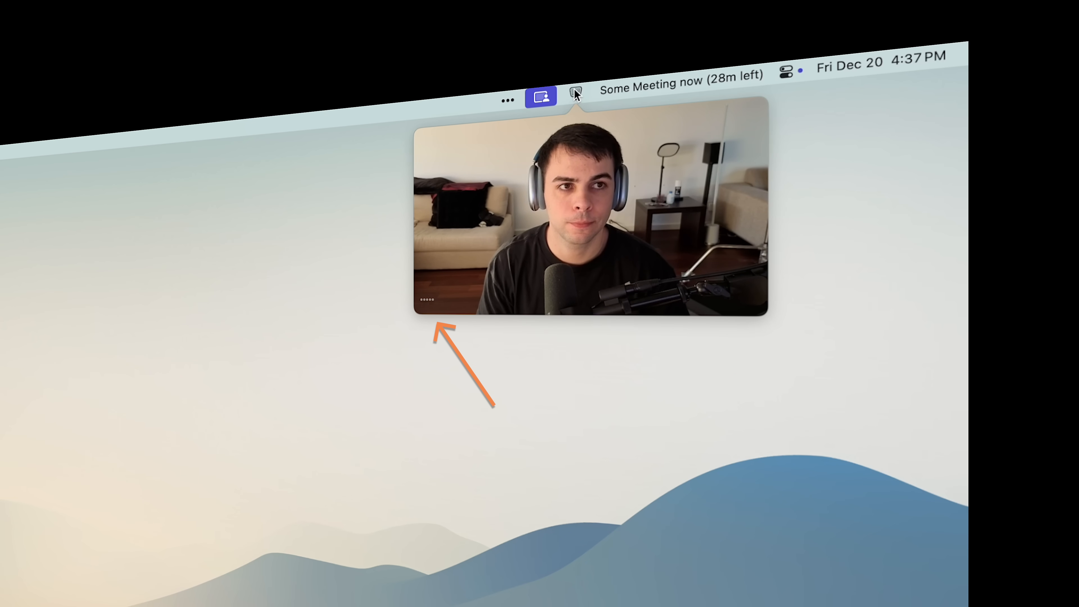
Show Hand Mirror's camera preview and adjust the mirror's zoom level.
{"action": "left_click", "coordinate": [576, 95]}
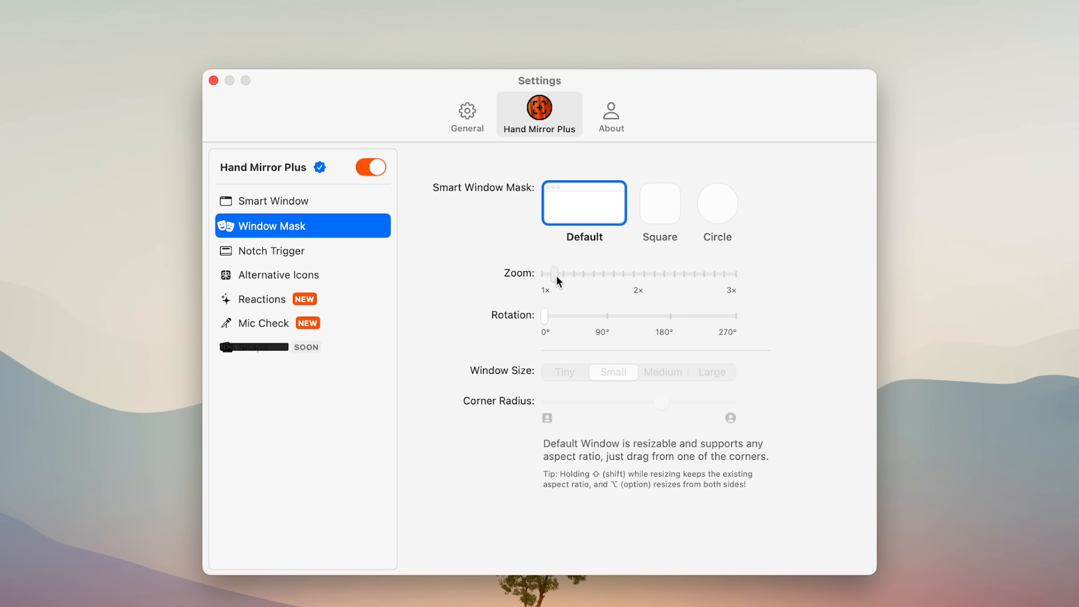
{"action": "left_click", "coordinate": [276, 250]}
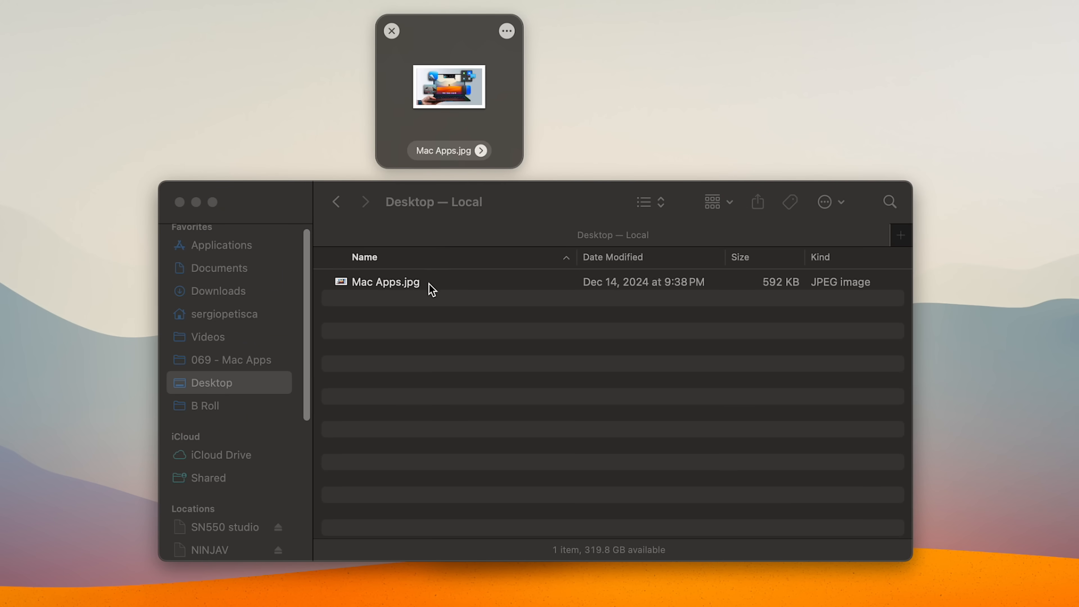
Collect Mac Apps.jpg with six photos, move the 7 files to Documents, and copy a Dropover share link.
{"action": "left_click", "coordinate": [220, 291]}
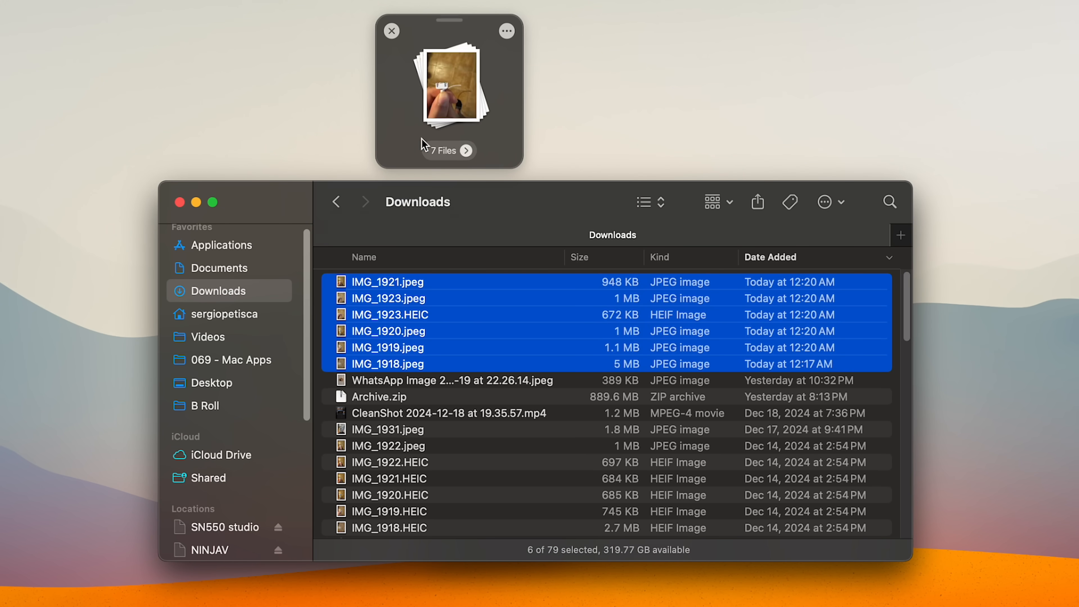
{"action": "left_click", "coordinate": [221, 268]}
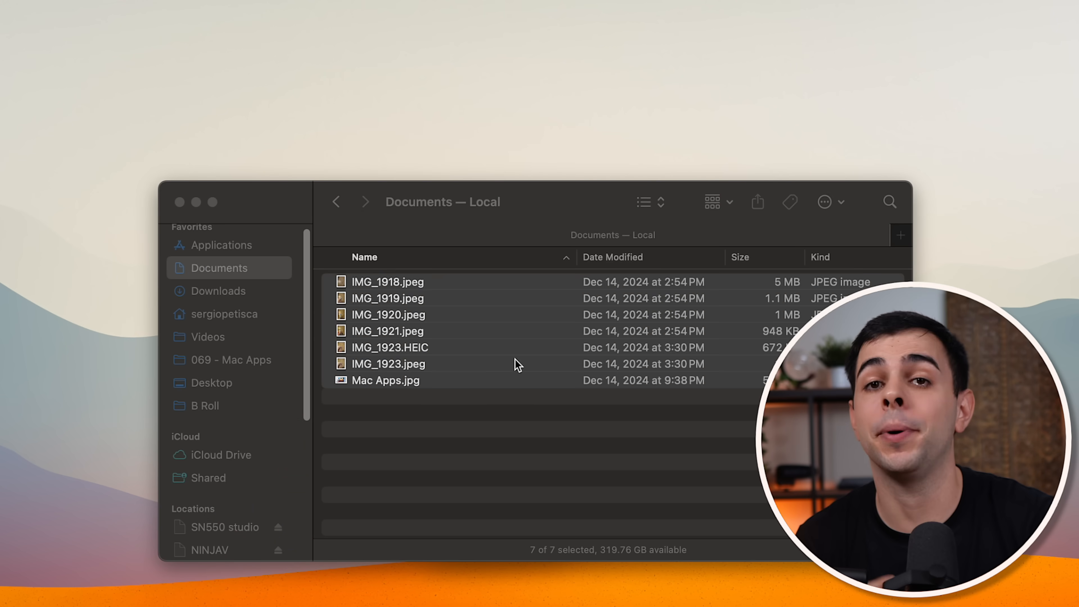
{"action": "left_click", "coordinate": [212, 383]}
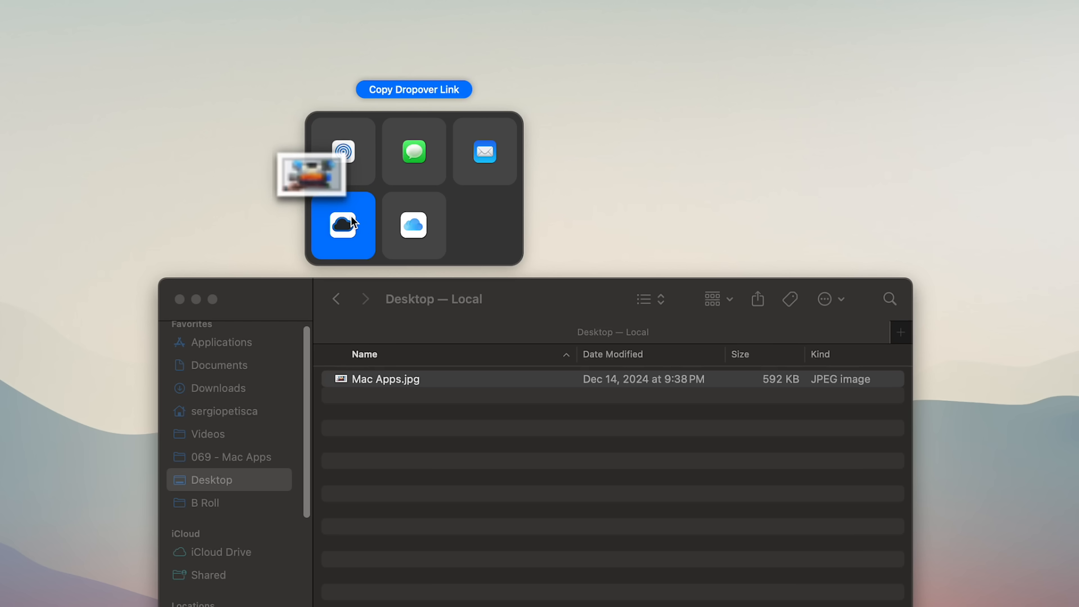
{"action": "left_click", "coordinate": [342, 226]}
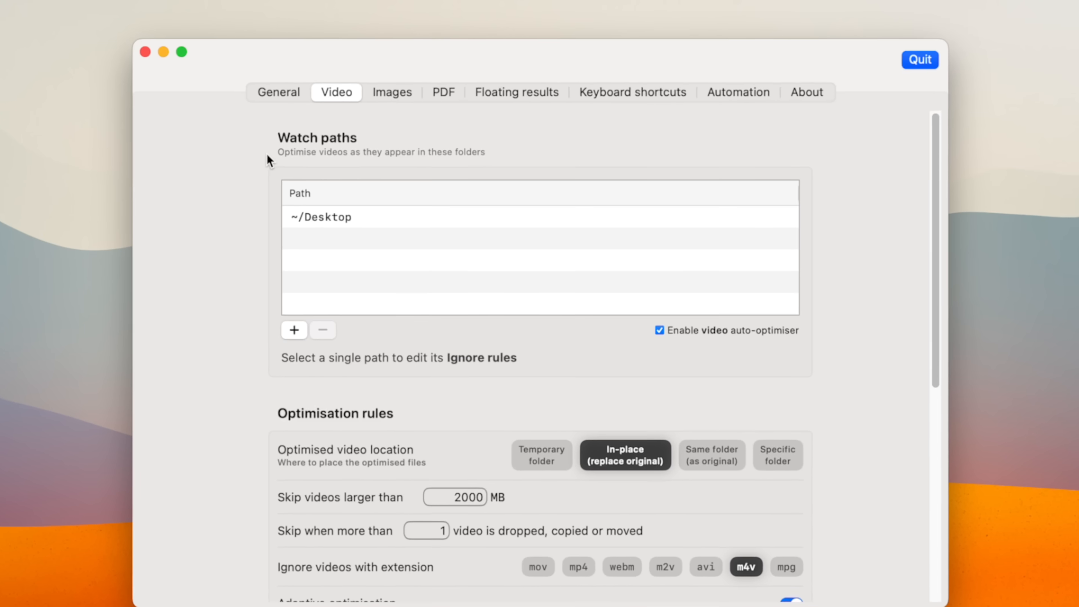
Show Clop's Images optimisation settings with Desktop as a watched folder.
{"action": "left_click", "coordinate": [392, 92]}
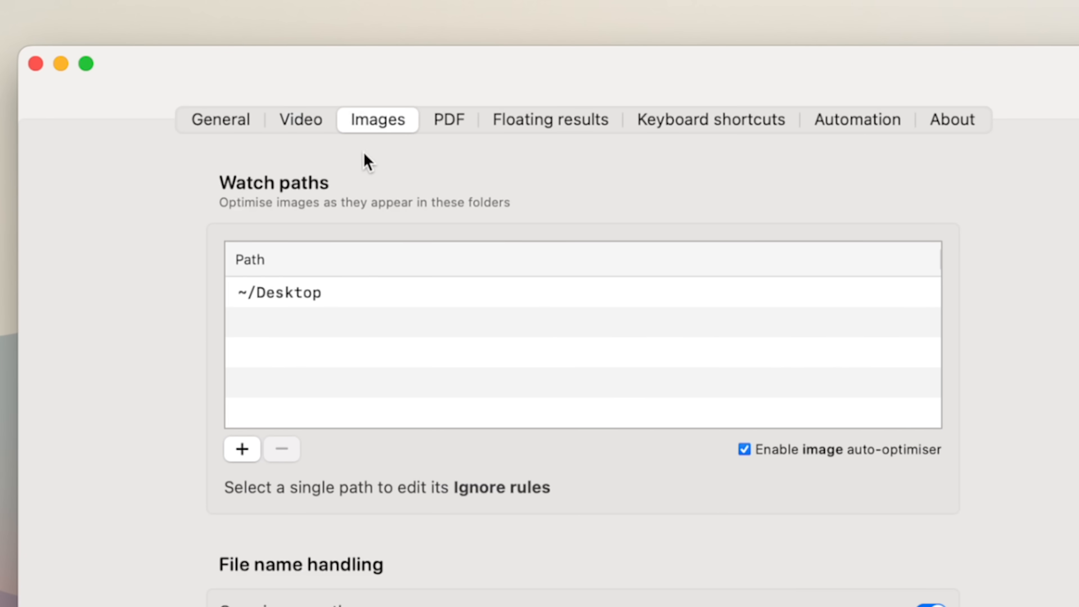
{"action": "left_click", "coordinate": [448, 119]}
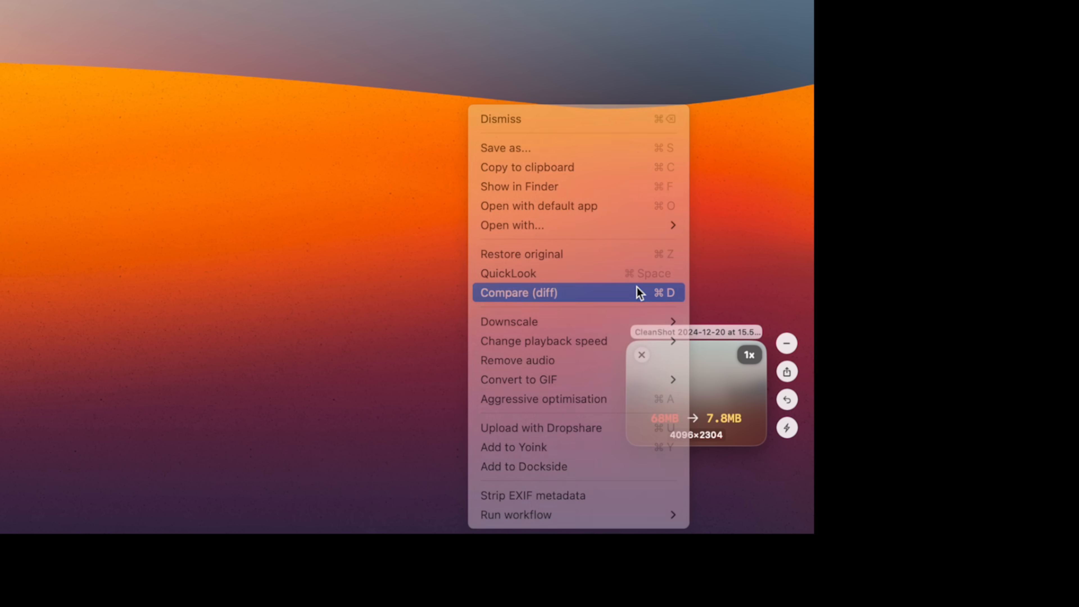
Compare the optimised 7.8MB video against its 68MB original.
{"action": "left_click", "coordinate": [519, 293]}
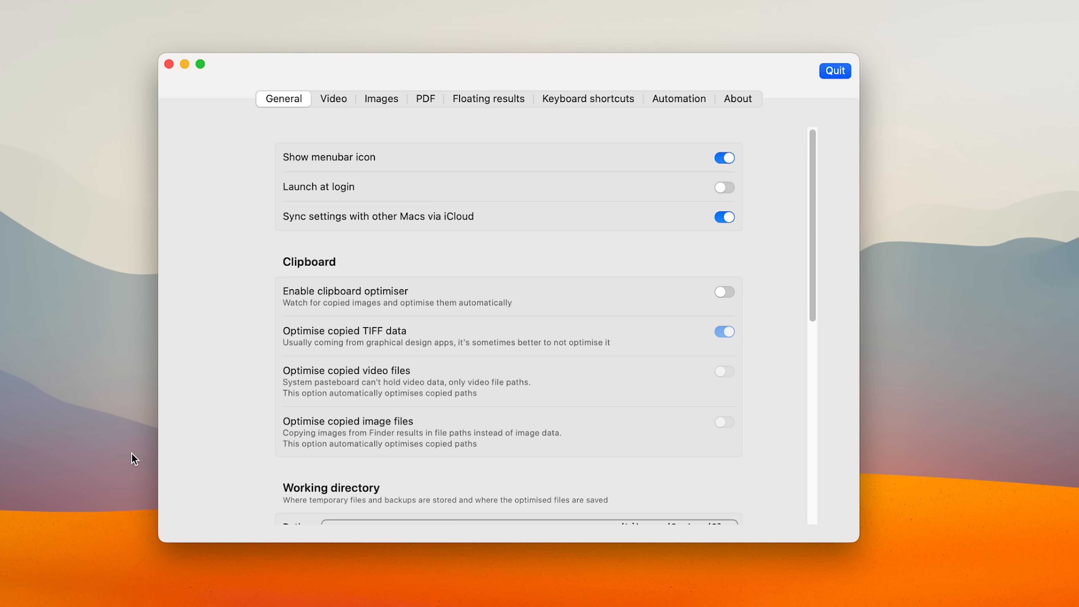
Review the Video compatibility rules, the Images rules, and the Automation settings for running Shortcuts.
{"action": "left_click", "coordinate": [333, 98]}
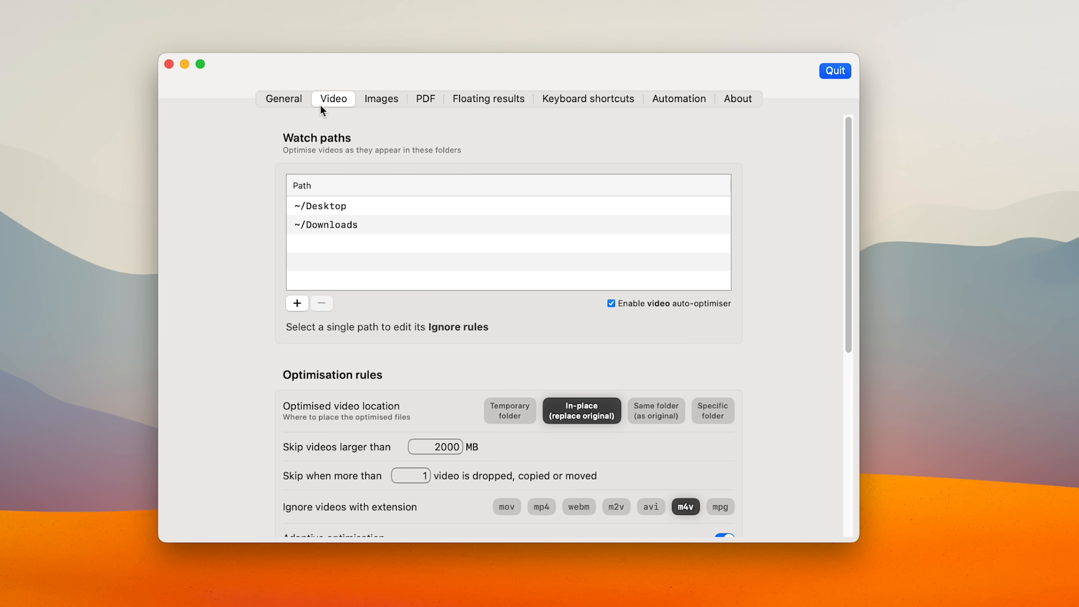
{"action": "mouse_move", "coordinate": [847, 236]}
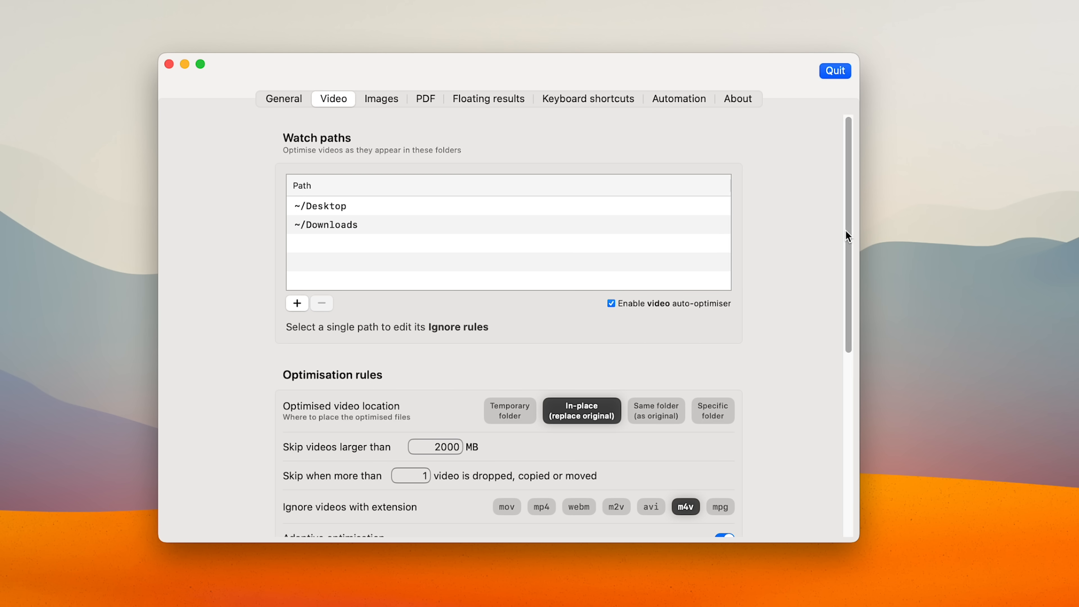
{"action": "scroll", "scroll_direction": "down", "scroll_amount": 3}
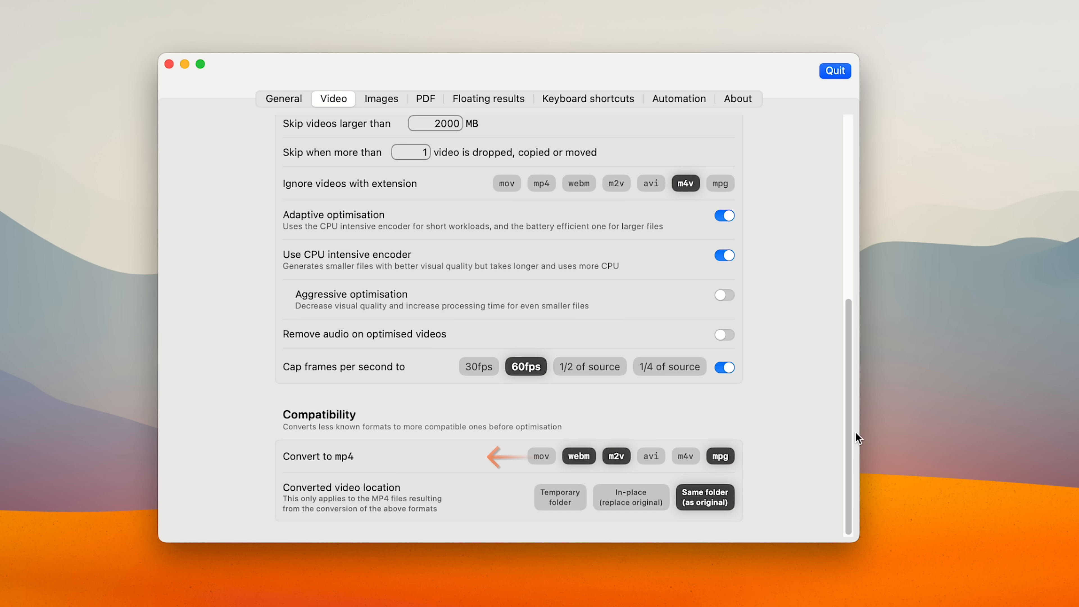
{"action": "left_click", "coordinate": [381, 98]}
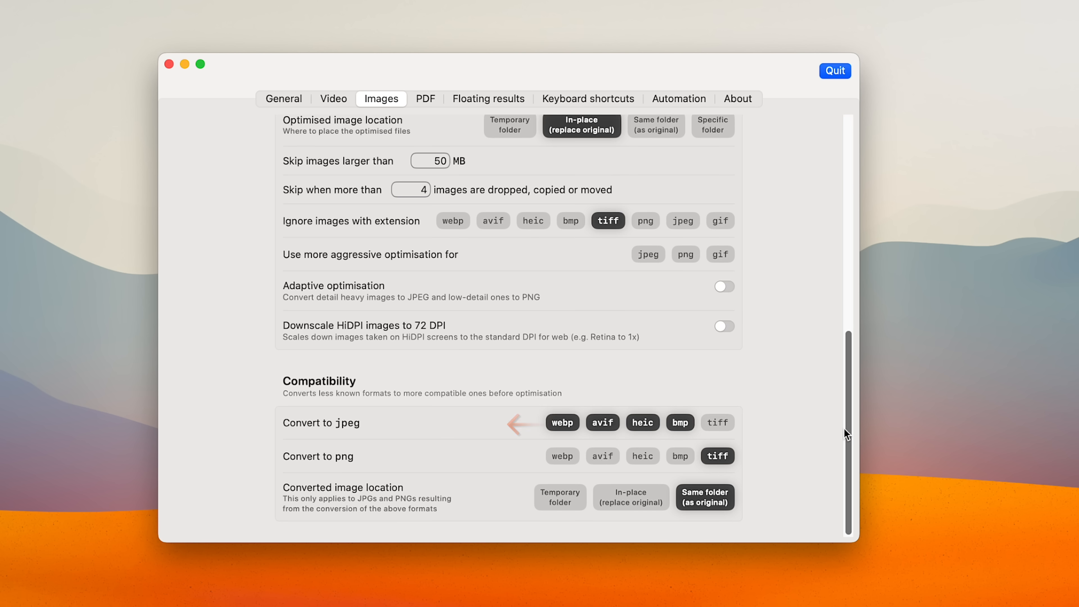
{"action": "mouse_move", "coordinate": [835, 448]}
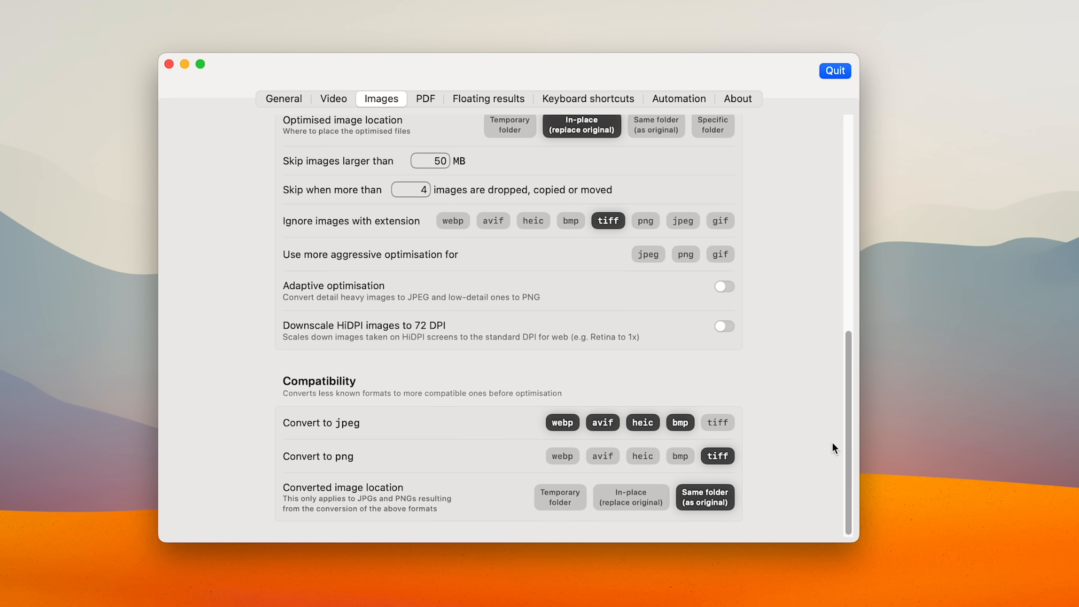
{"action": "left_click", "coordinate": [678, 98]}
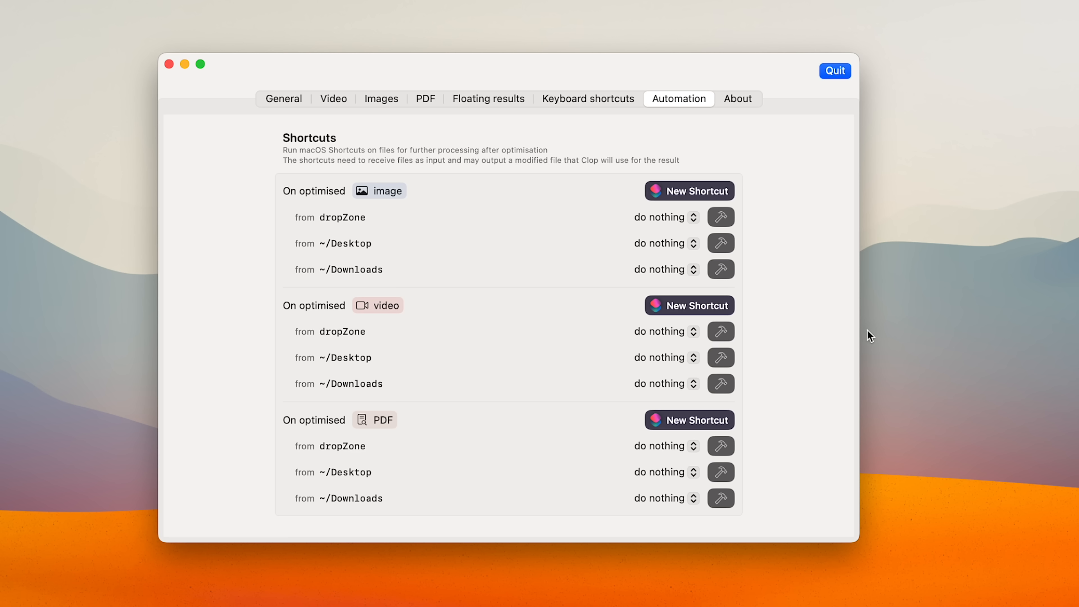
{"action": "left_click", "coordinate": [333, 99]}
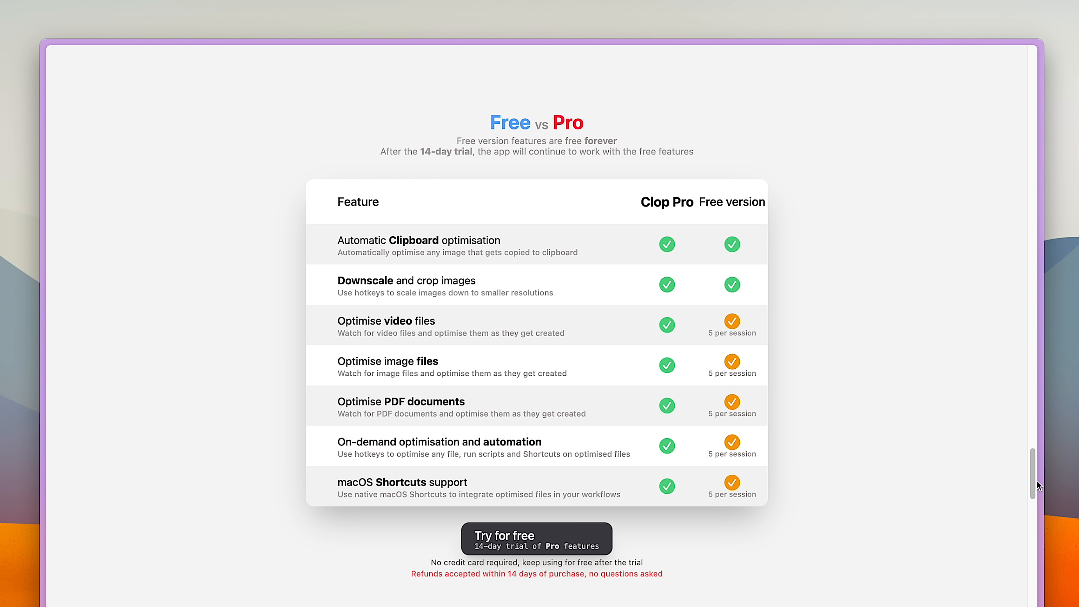
Scroll past the Free vs Pro table to the Setapp subscription section and open Setapp.
{"action": "scroll", "scroll_direction": "down", "scroll_amount": 3}
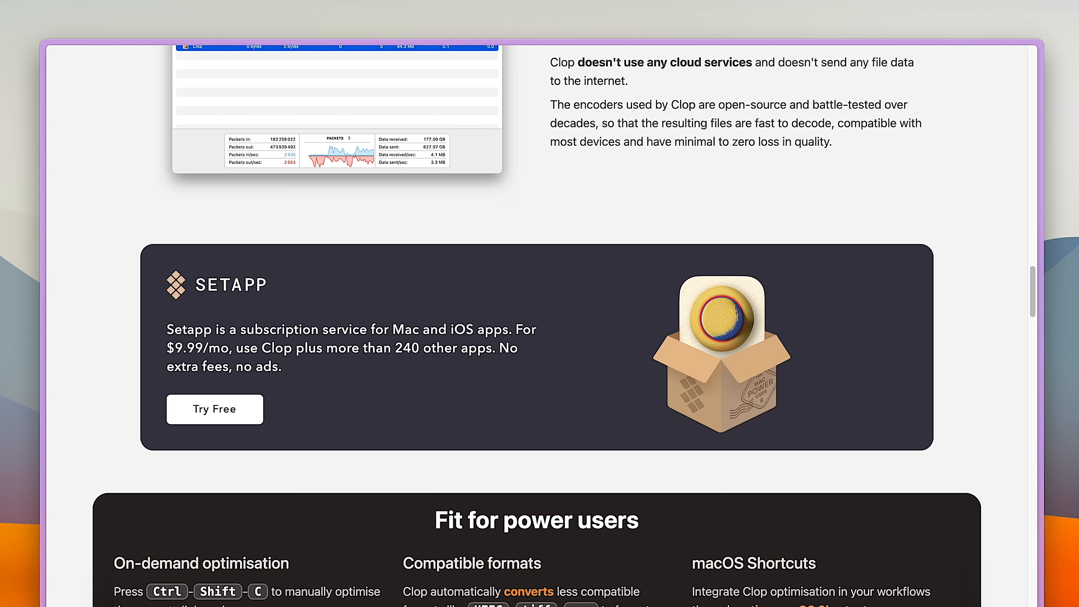
{"action": "left_click", "coordinate": [215, 408]}
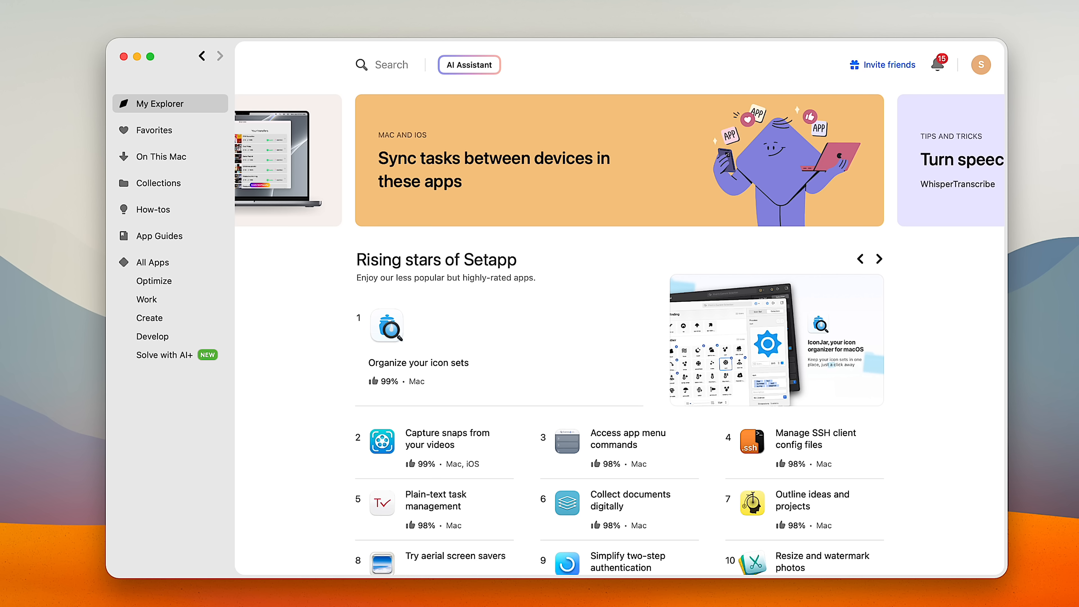
Browse the All Apps catalogue down through the Top Rated listings.
{"action": "left_click", "coordinate": [152, 262]}
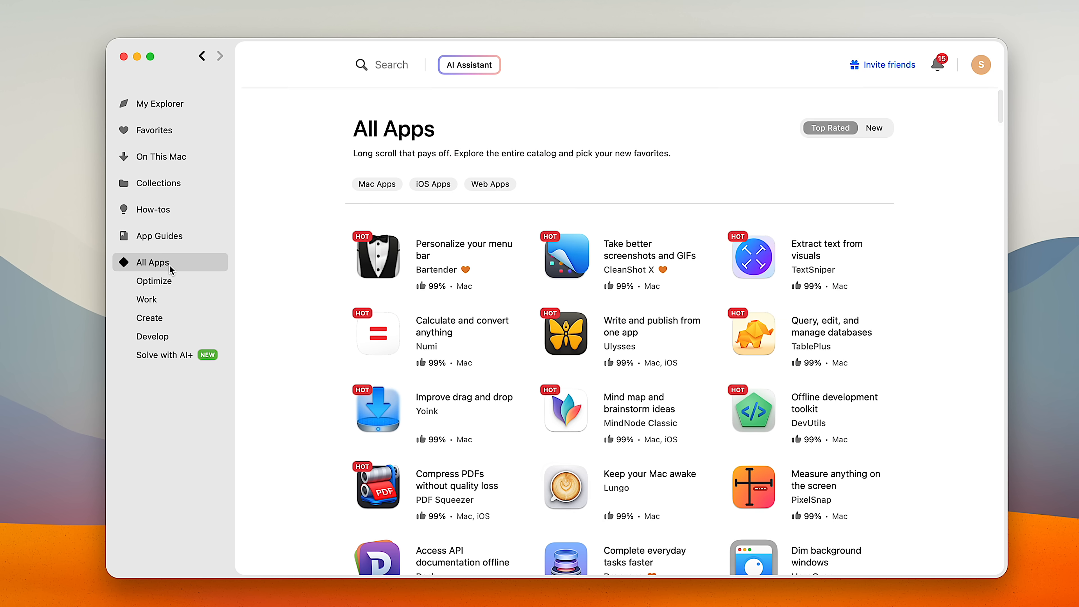
{"action": "scroll", "scroll_direction": "down", "scroll_amount": 3}
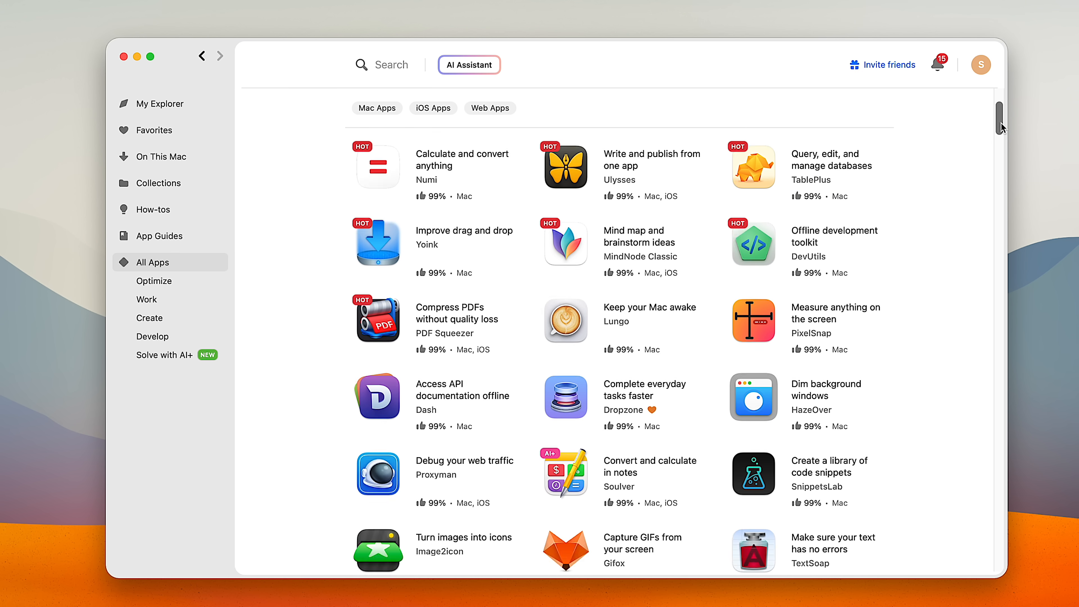
{"action": "scroll", "scroll_direction": "down", "scroll_amount": 3}
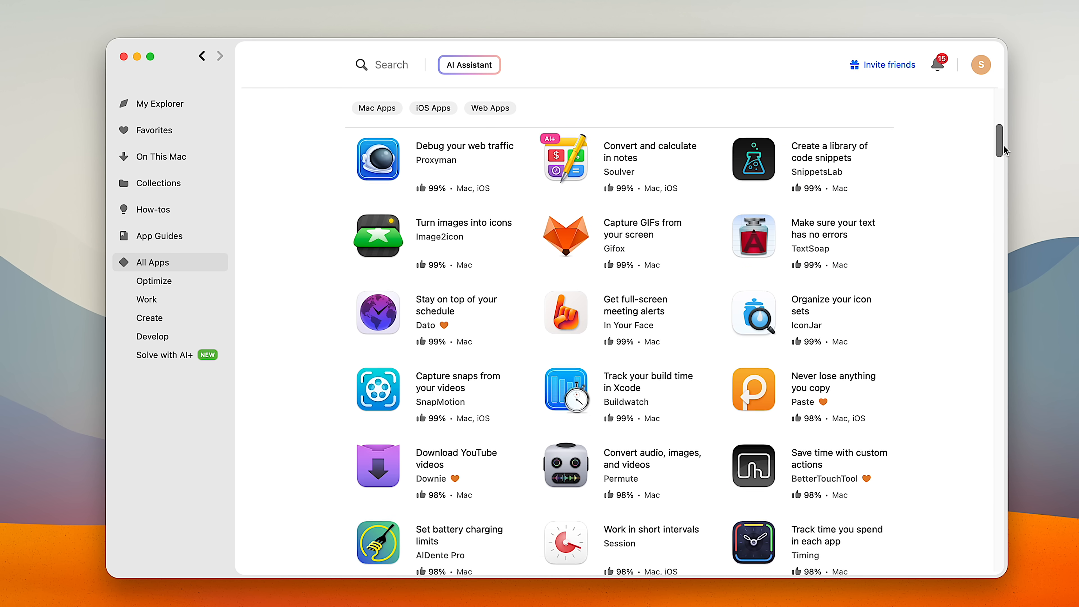
{"action": "scroll", "scroll_direction": "down", "scroll_amount": 3}
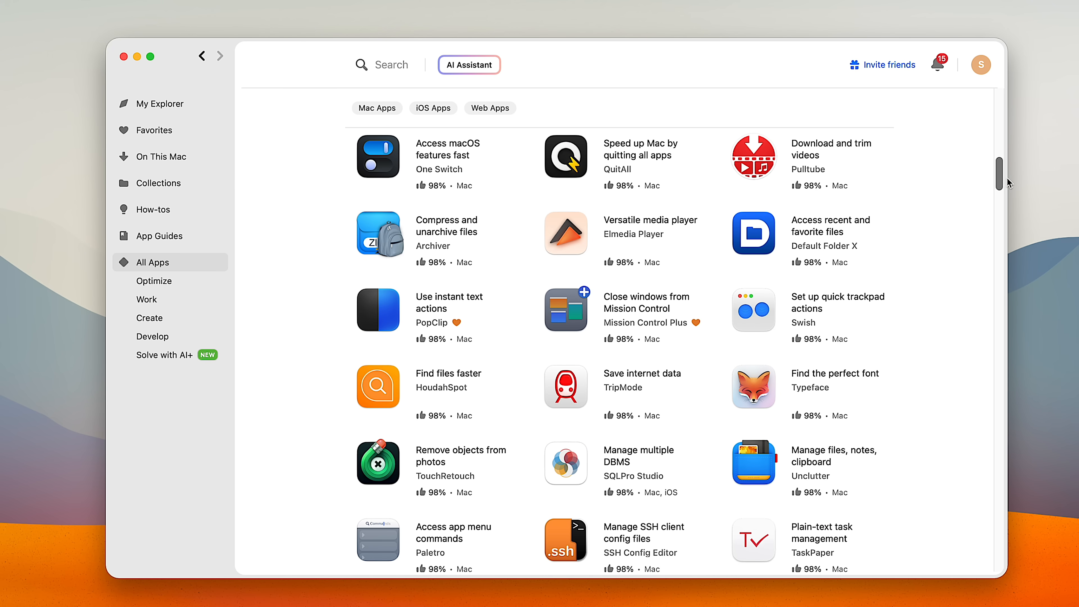
{"action": "scroll", "scroll_direction": "down", "scroll_amount": 3}
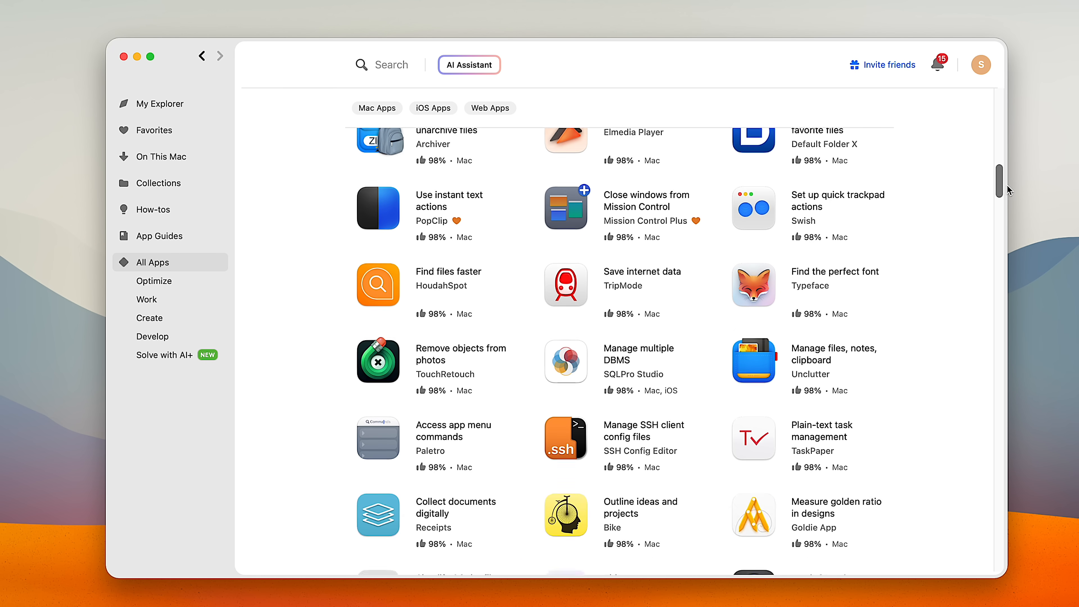
{"action": "scroll", "scroll_direction": "down", "scroll_amount": 3}
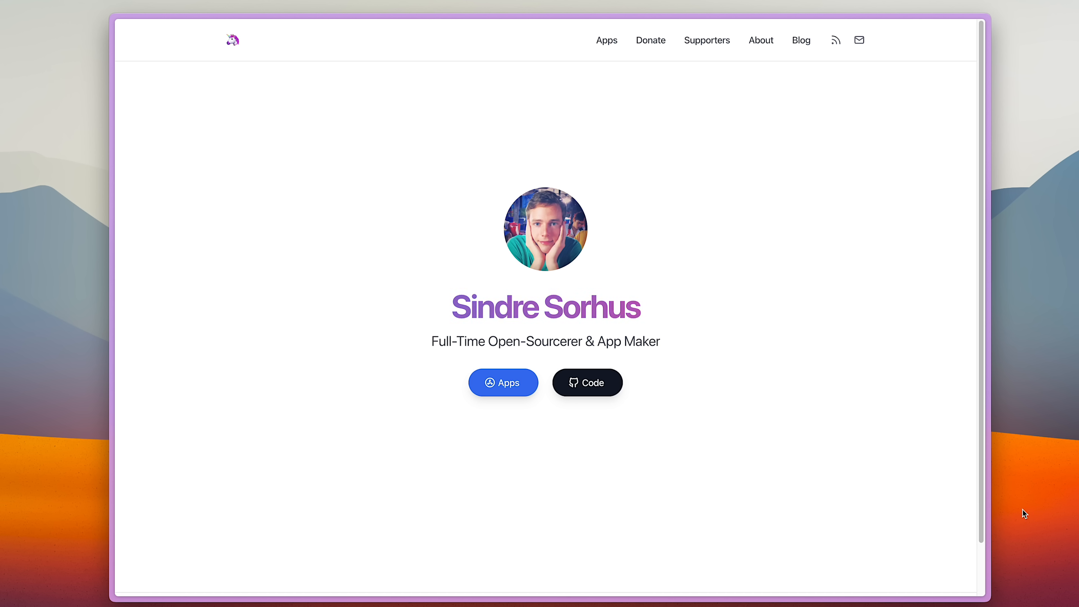
Open Sindre Sorhus's Apps page listing App Buddy, Supercharge and others.
{"action": "left_click", "coordinate": [502, 383]}
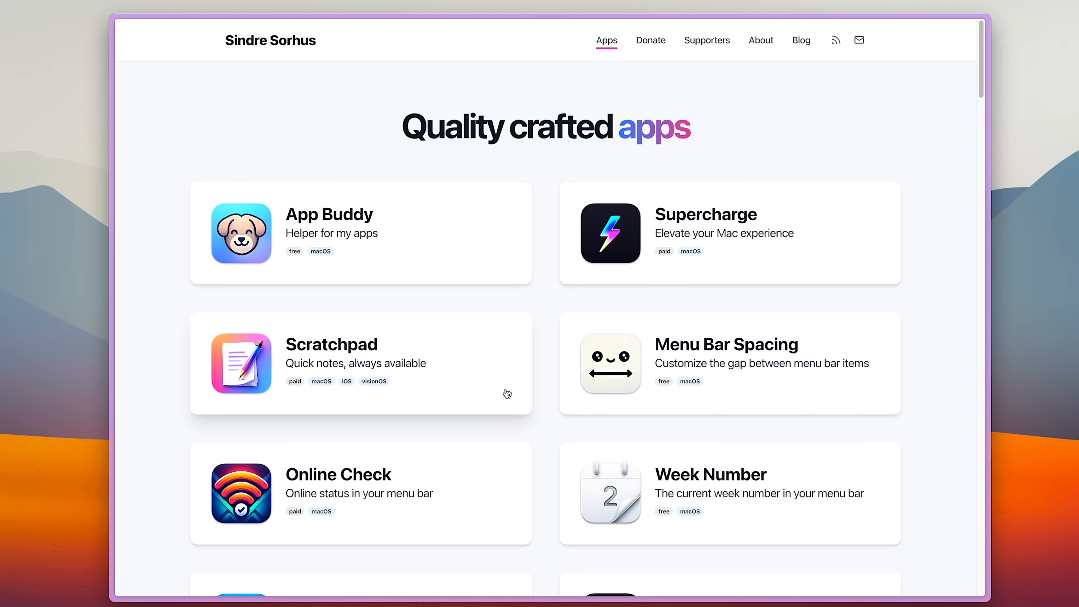
{"action": "left_click", "coordinate": [706, 214]}
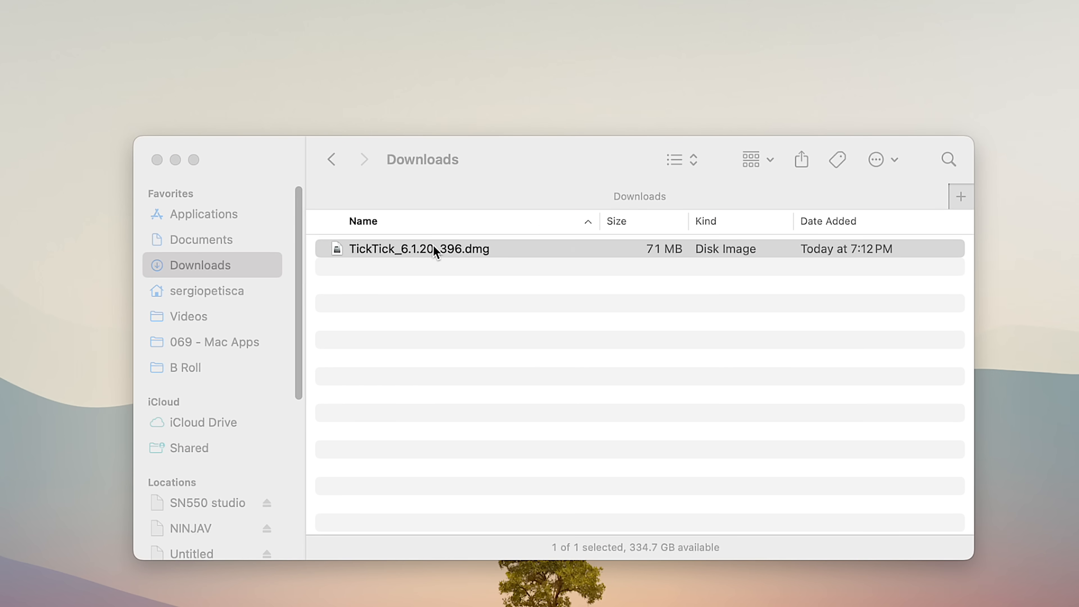
Mount the TickTick disk image, then hide the active Notes app so its Dock icon dims.
{"action": "double_click", "coordinate": [419, 248]}
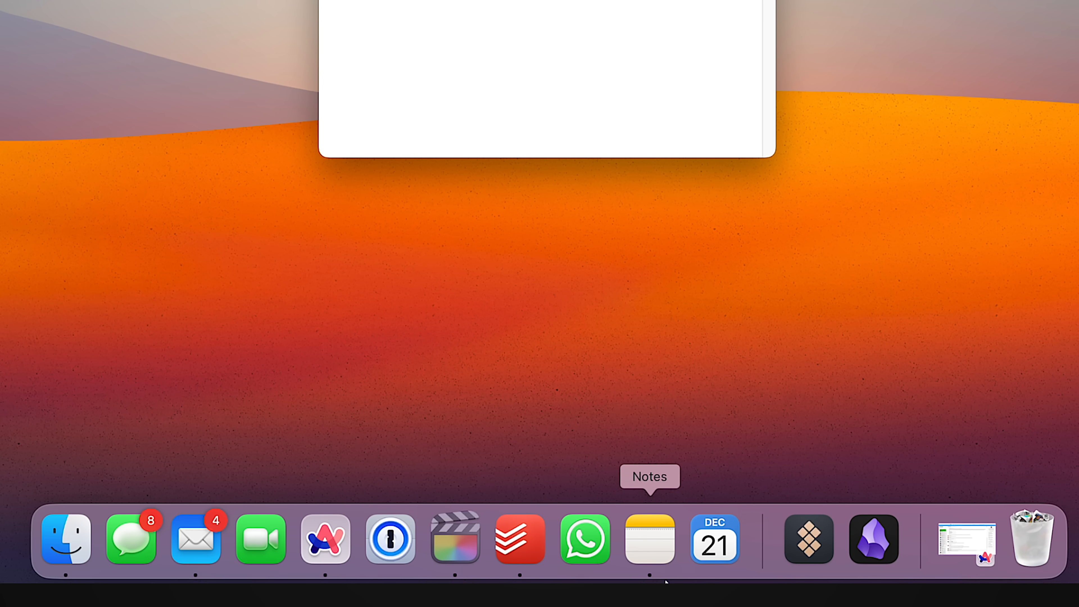
{"action": "mouse_move", "coordinate": [654, 540]}
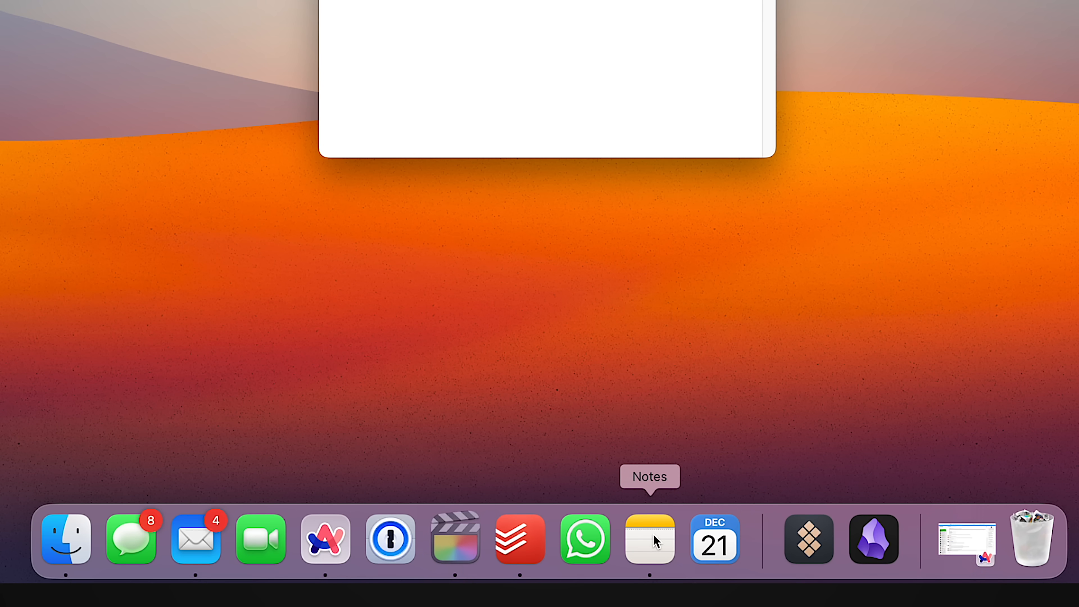
{"action": "left_click", "coordinate": [648, 539]}
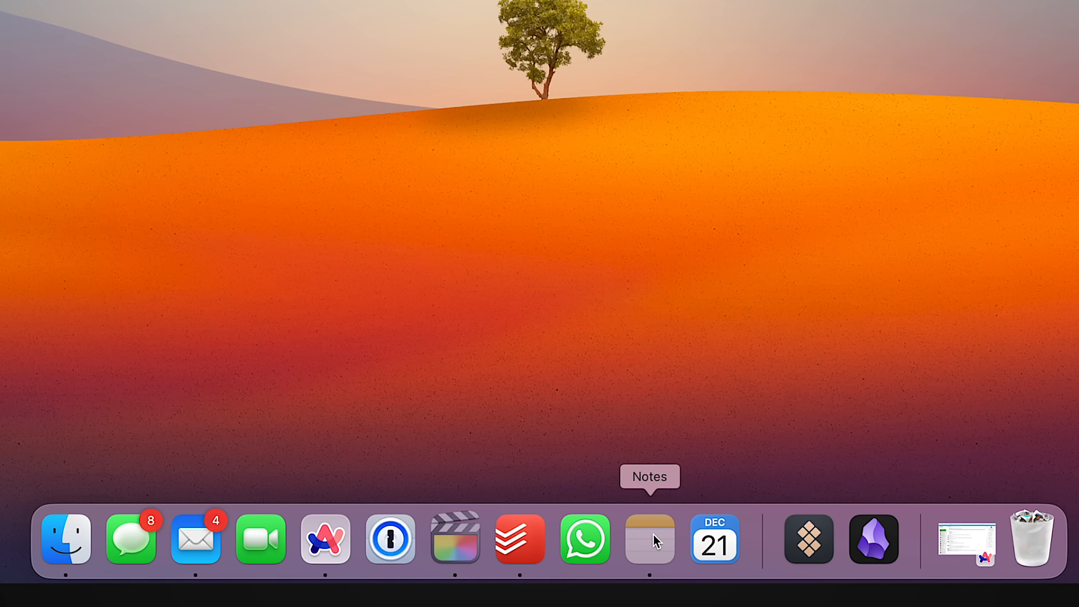
{"action": "left_click", "coordinate": [649, 539]}
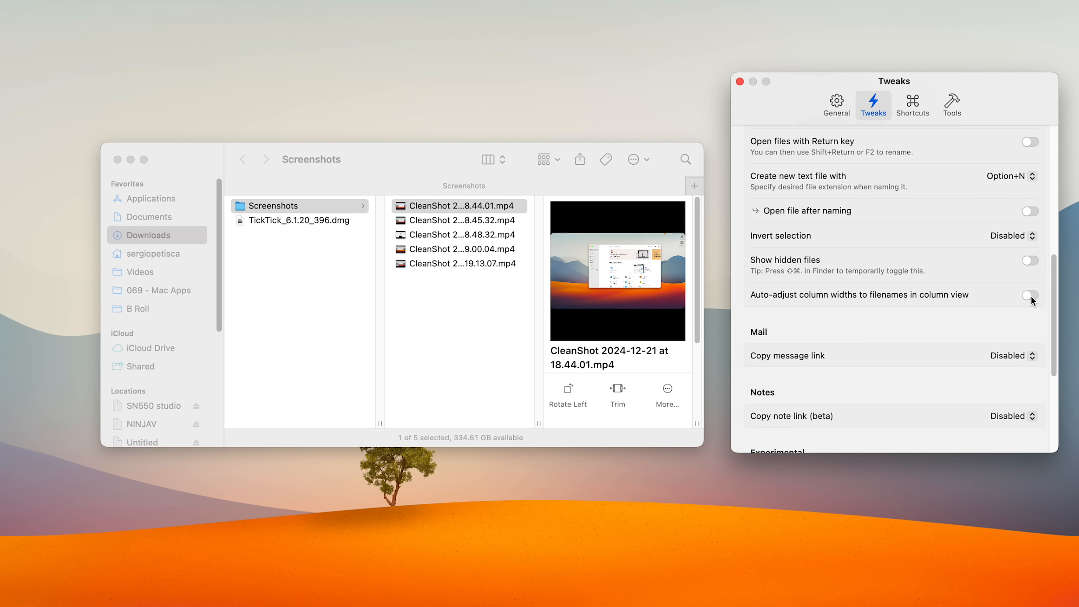
Enable auto-adjusting Finder column widths to filenames, leaving accidental-quit protection off.
{"action": "left_click", "coordinate": [1028, 295]}
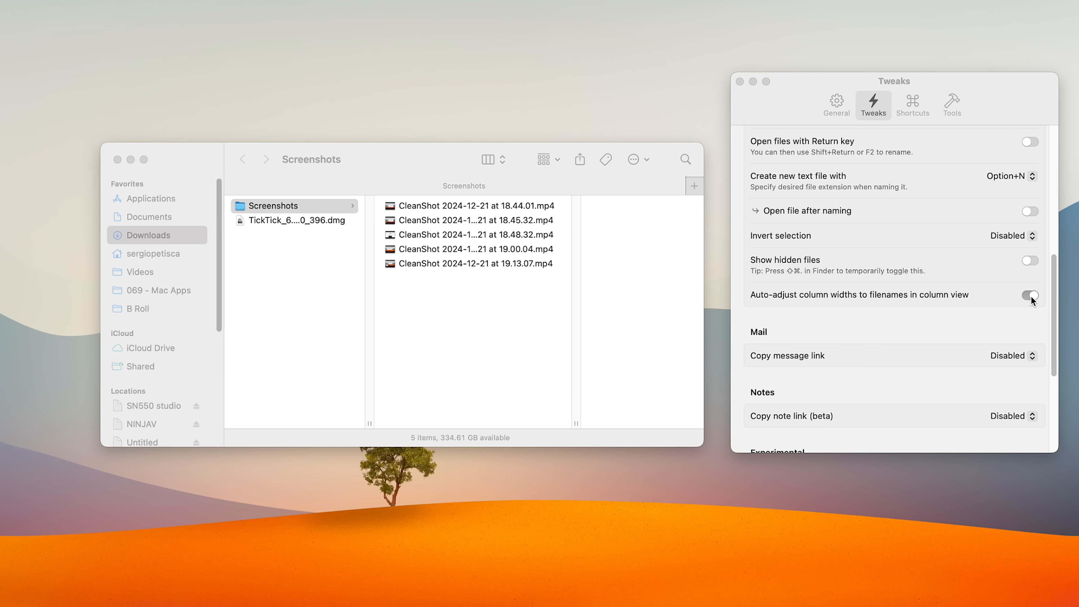
{"action": "left_click", "coordinate": [1031, 295]}
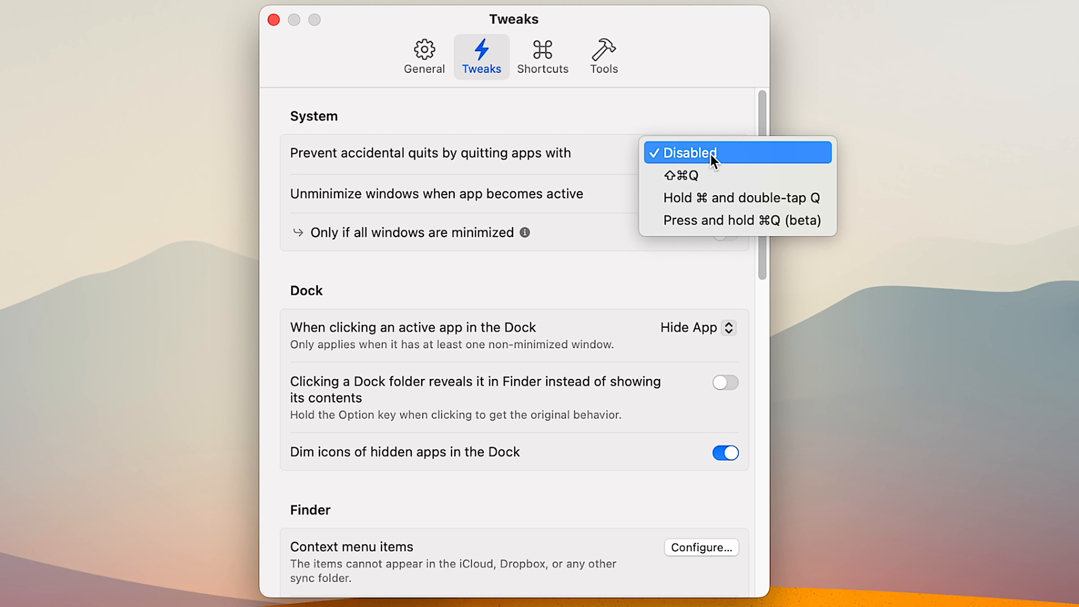
{"action": "left_click", "coordinate": [701, 152]}
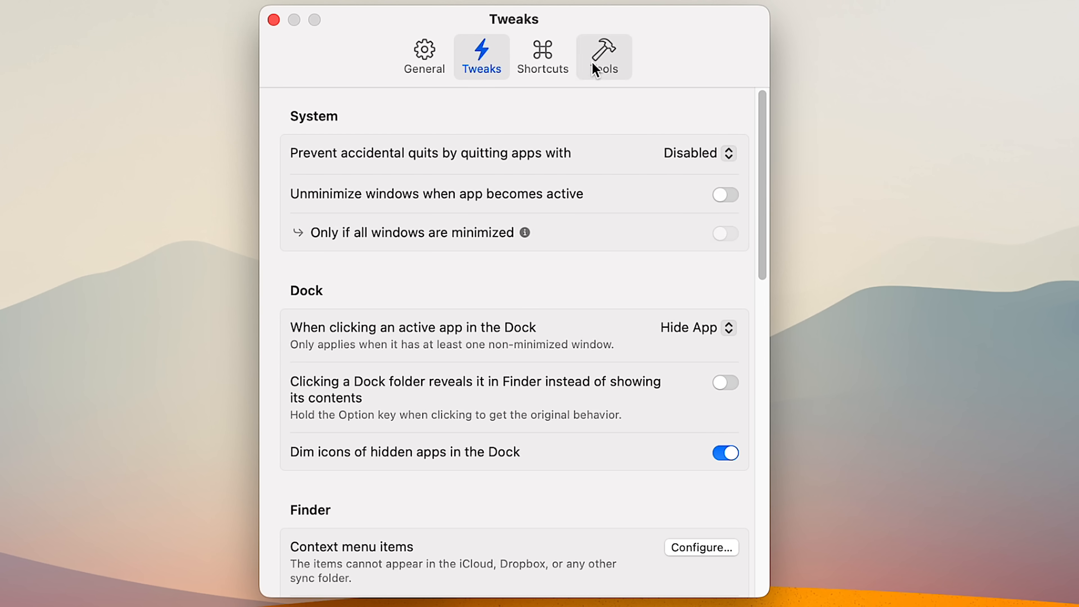
Glance at the Tools section with dock spacer and export, then browse further Tweaks.
{"action": "left_click", "coordinate": [604, 56]}
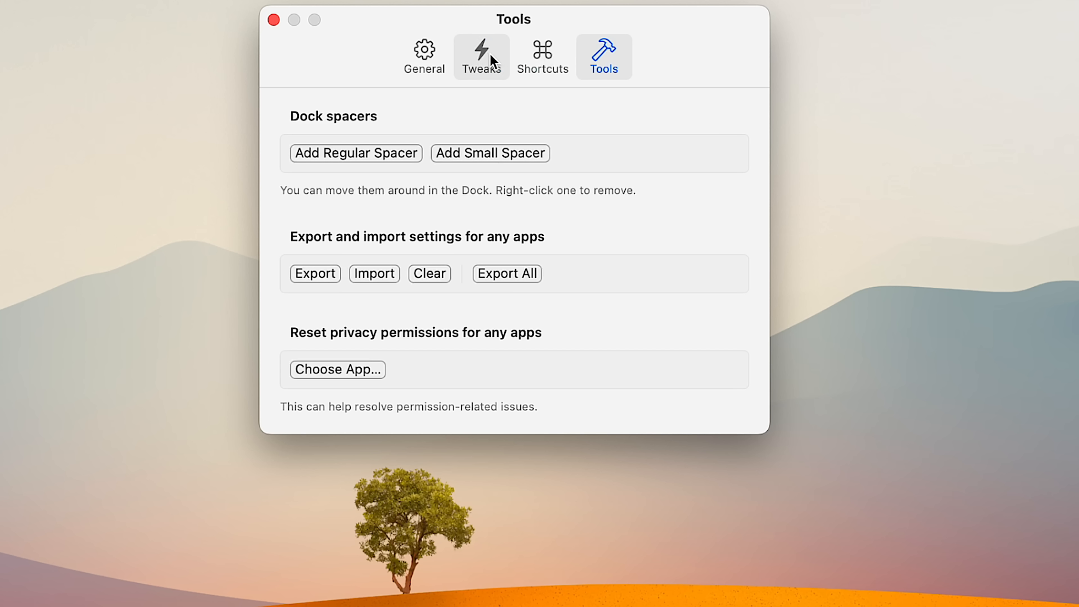
{"action": "left_click", "coordinate": [481, 56]}
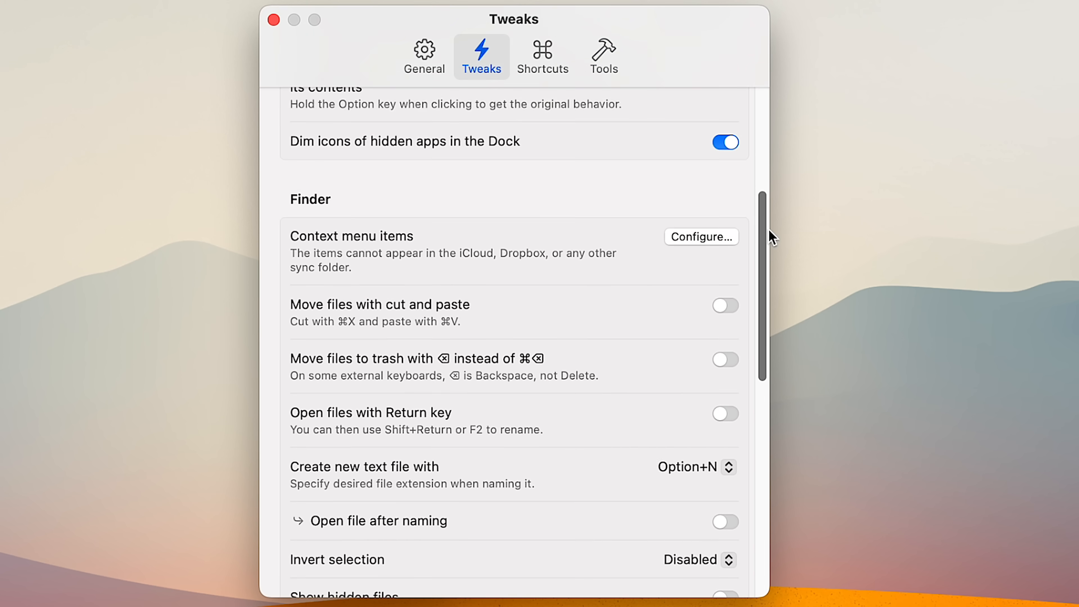
{"action": "scroll", "scroll_direction": "down", "scroll_amount": 3}
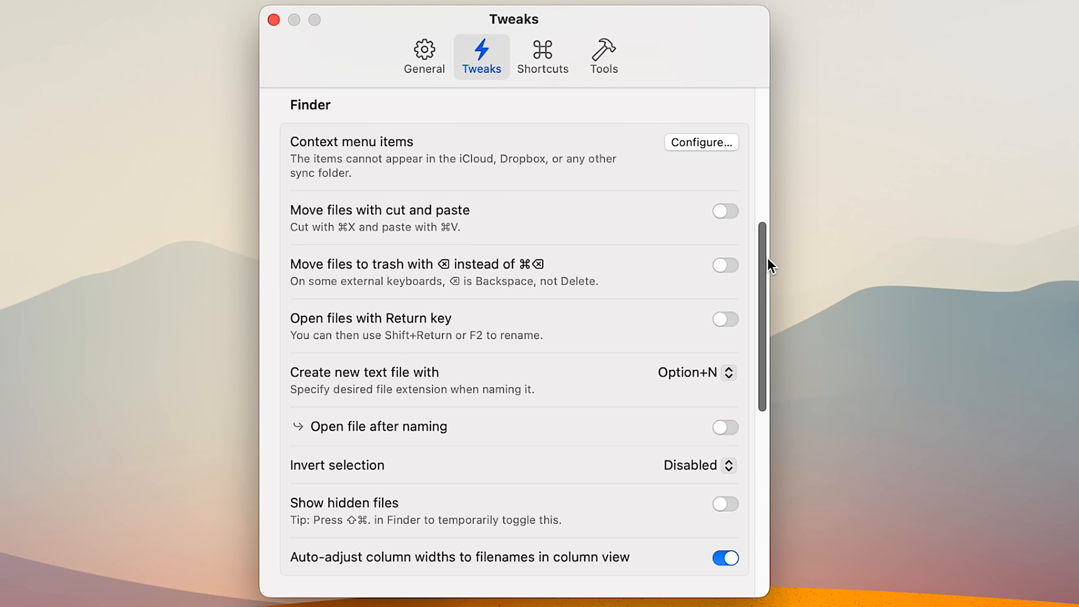
{"action": "scroll", "scroll_direction": "down", "scroll_amount": 3}
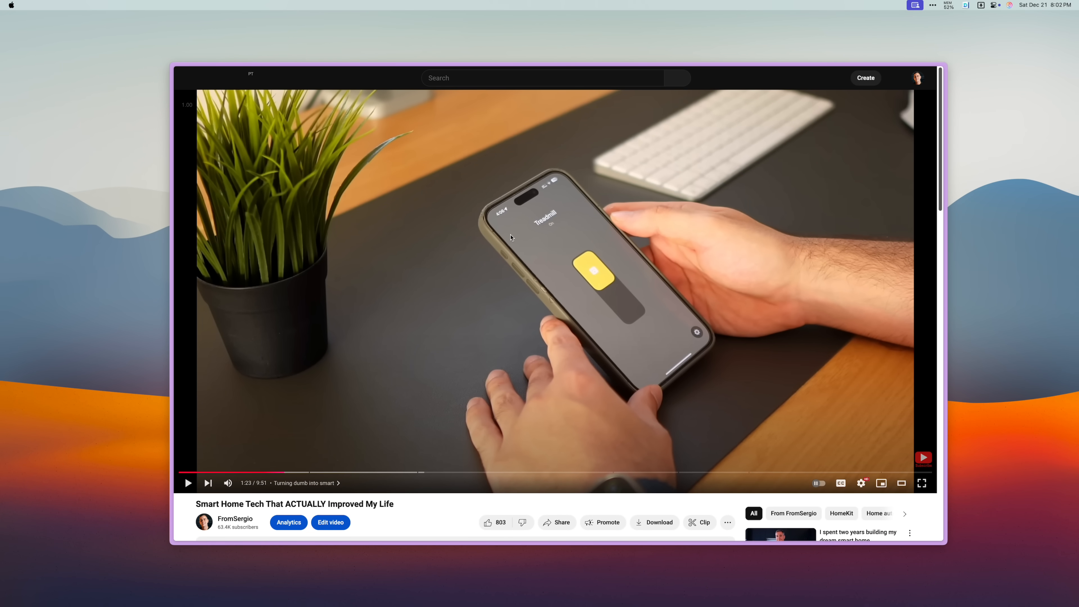
Capture the browser window playing the video with CleanShot X window capture.
{"action": "left_click", "coordinate": [922, 483]}
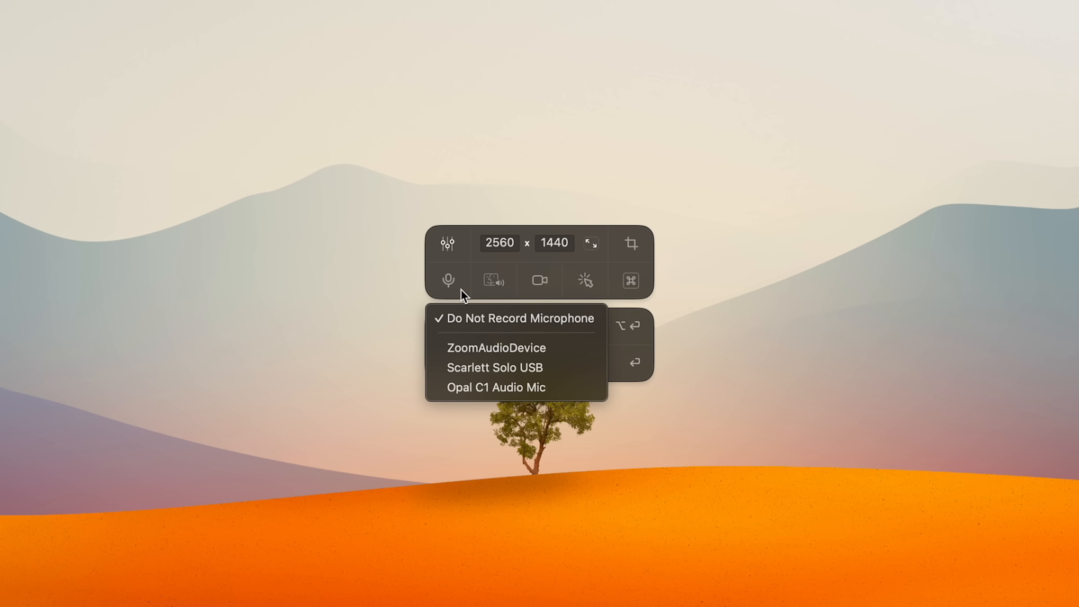
Record a 17-second screen video without microphone audio and use its quick access overlay.
{"action": "left_click", "coordinate": [540, 280]}
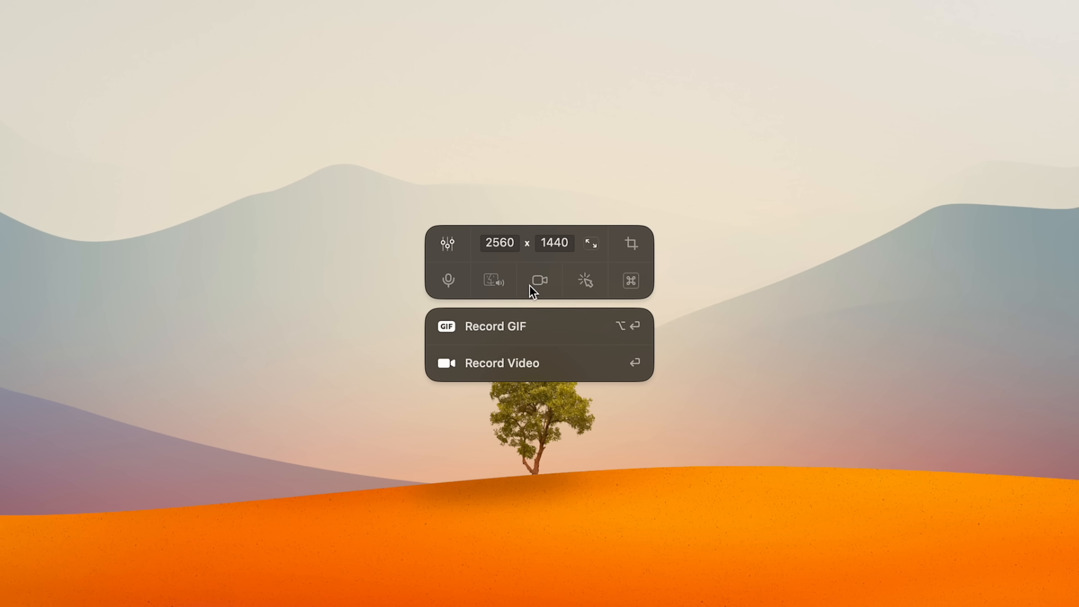
{"action": "left_click", "coordinate": [539, 280]}
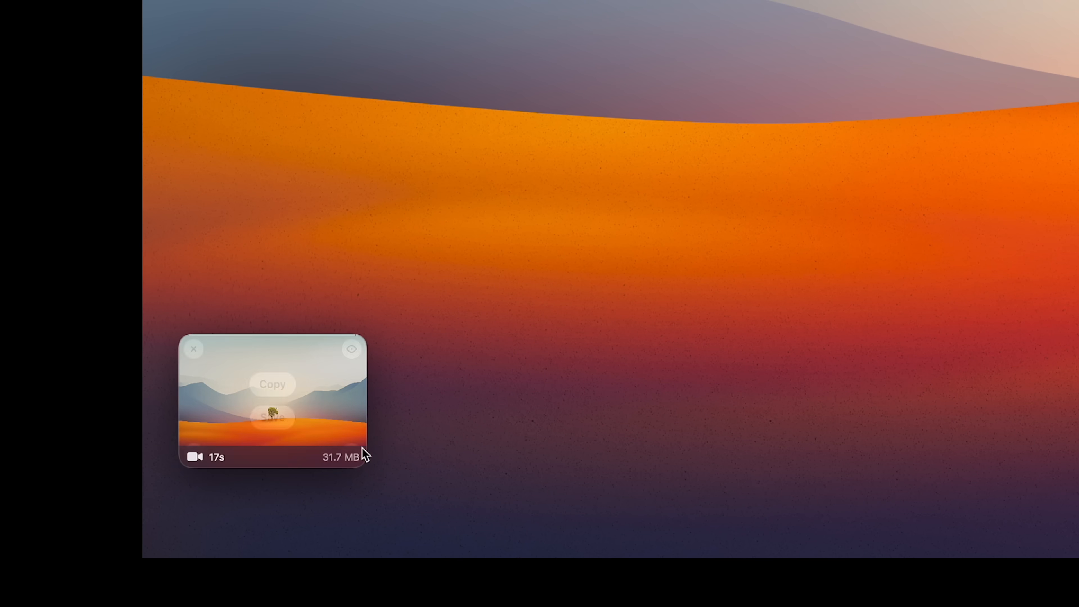
{"action": "left_click", "coordinate": [272, 383]}
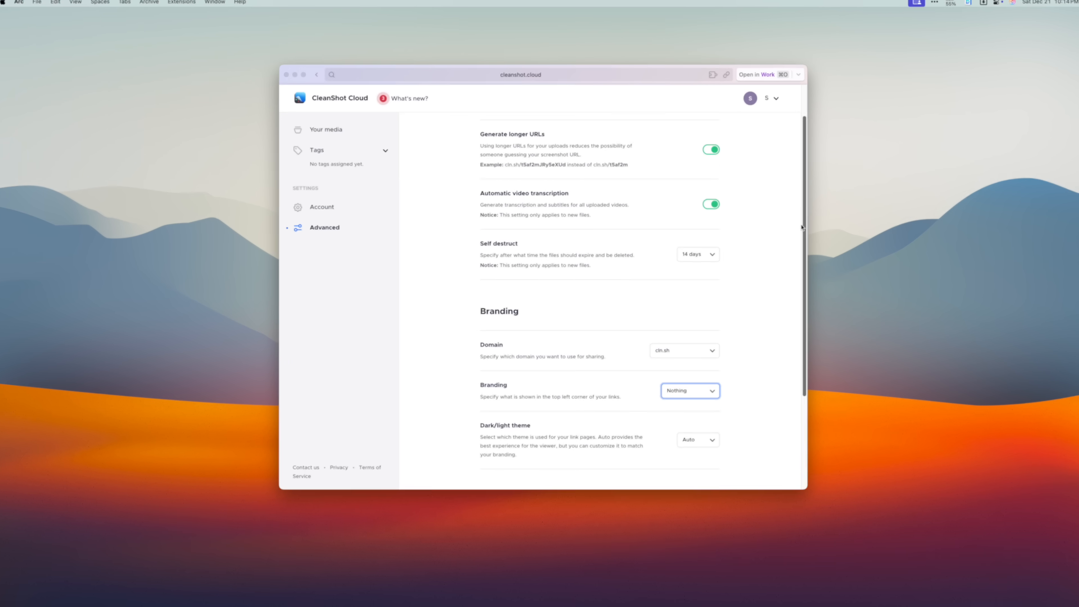
Show the Branding domain choices for shared links, pointing at Custom Domain.
{"action": "left_click", "coordinate": [684, 350]}
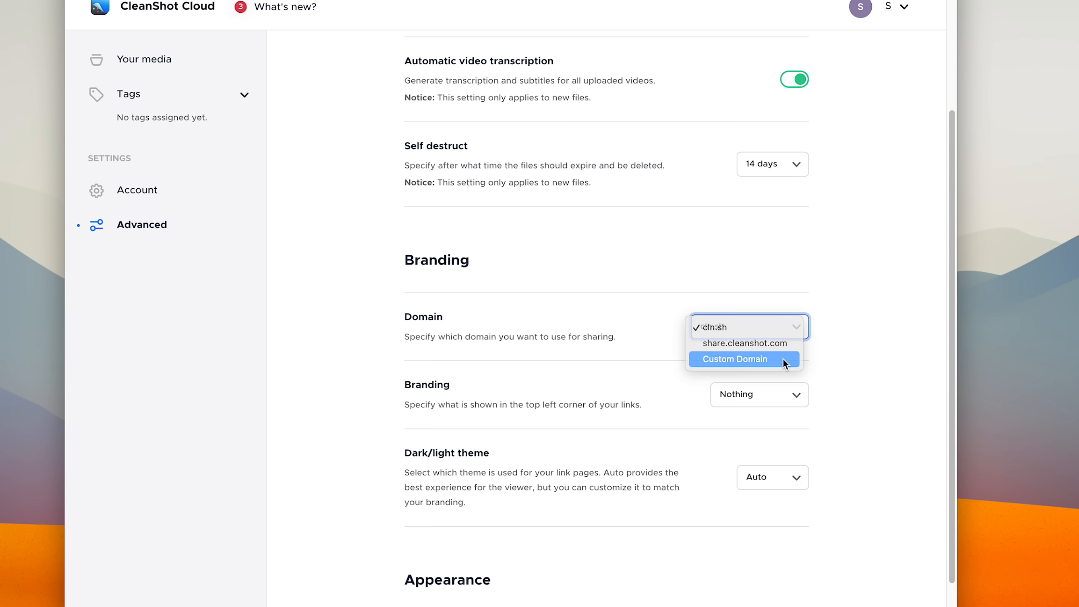
{"action": "left_click", "coordinate": [734, 359]}
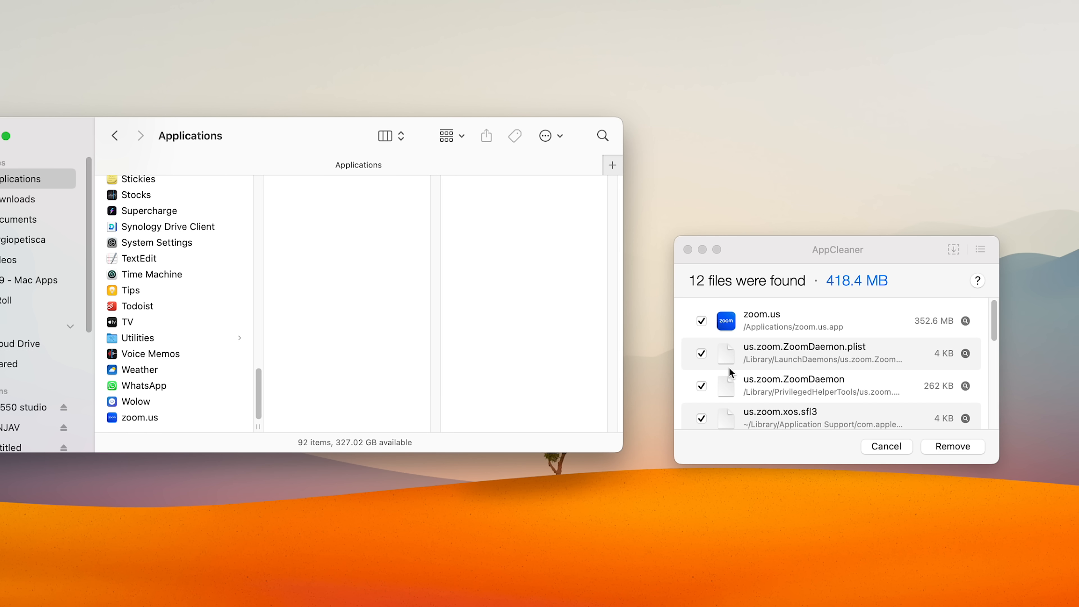
Cancel removing the 12 zoom.us related files found by AppCleaner.
{"action": "left_click", "coordinate": [886, 445]}
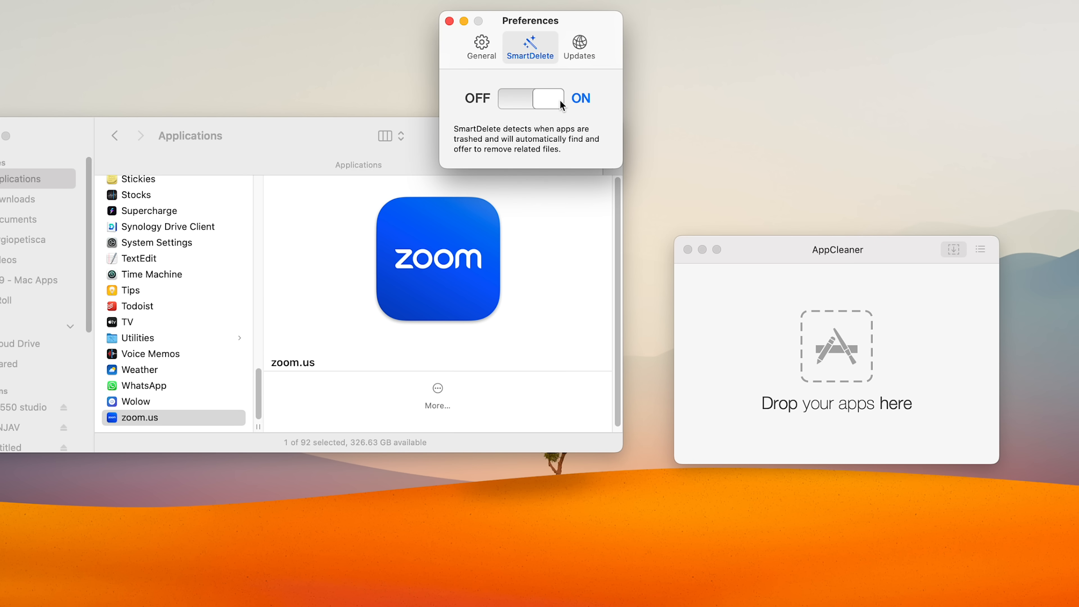
{"action": "mouse_move", "coordinate": [307, 290]}
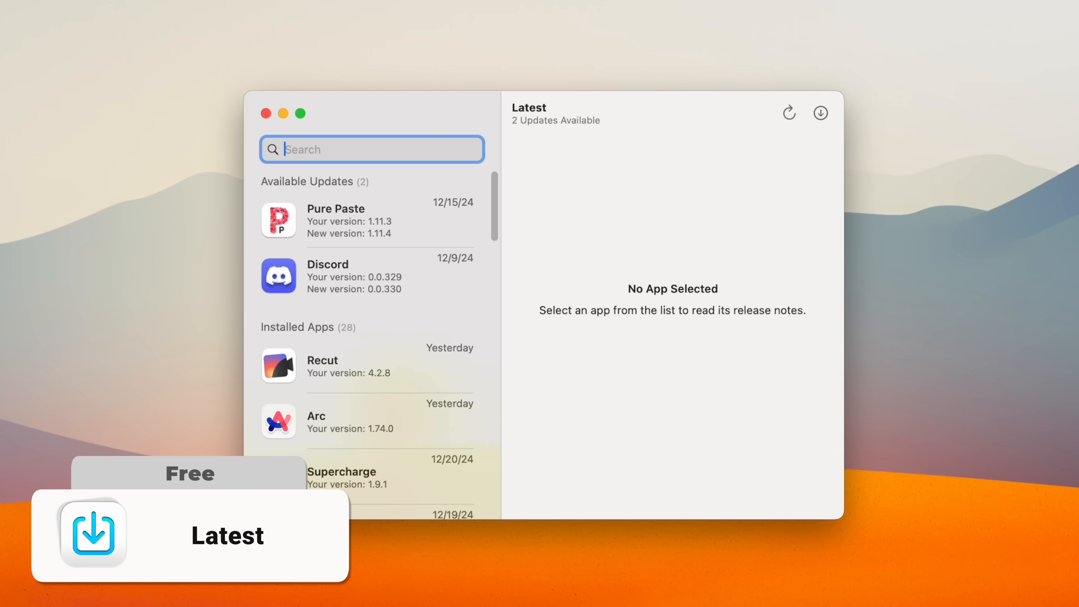
View the Pure Paste update's new version and bug-fix release notes in Latest.
{"action": "left_click", "coordinate": [365, 220]}
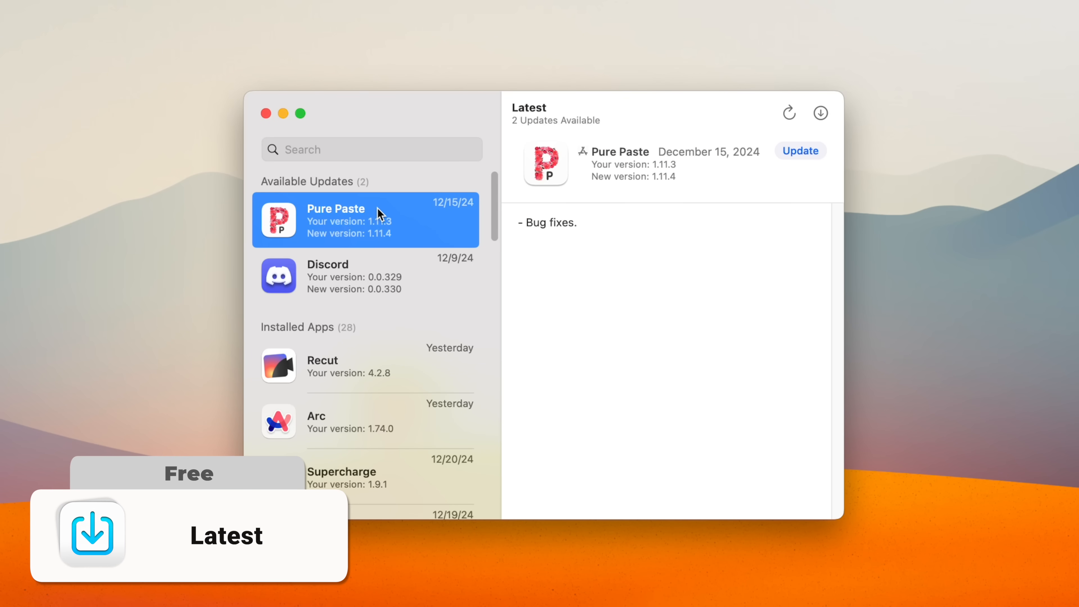
{"action": "mouse_move", "coordinate": [569, 191]}
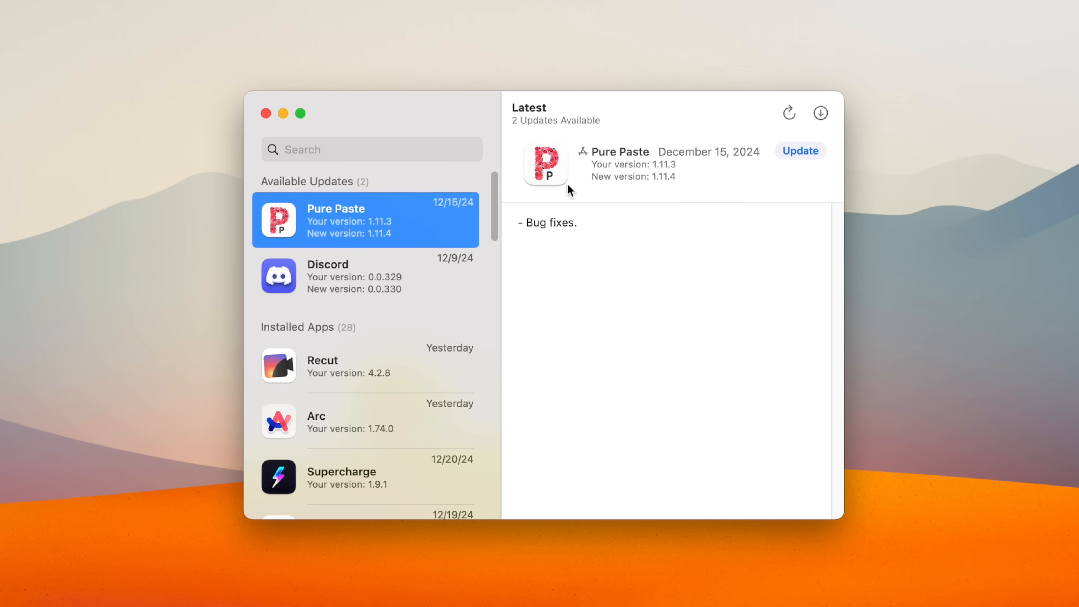
{"action": "left_click", "coordinate": [800, 150]}
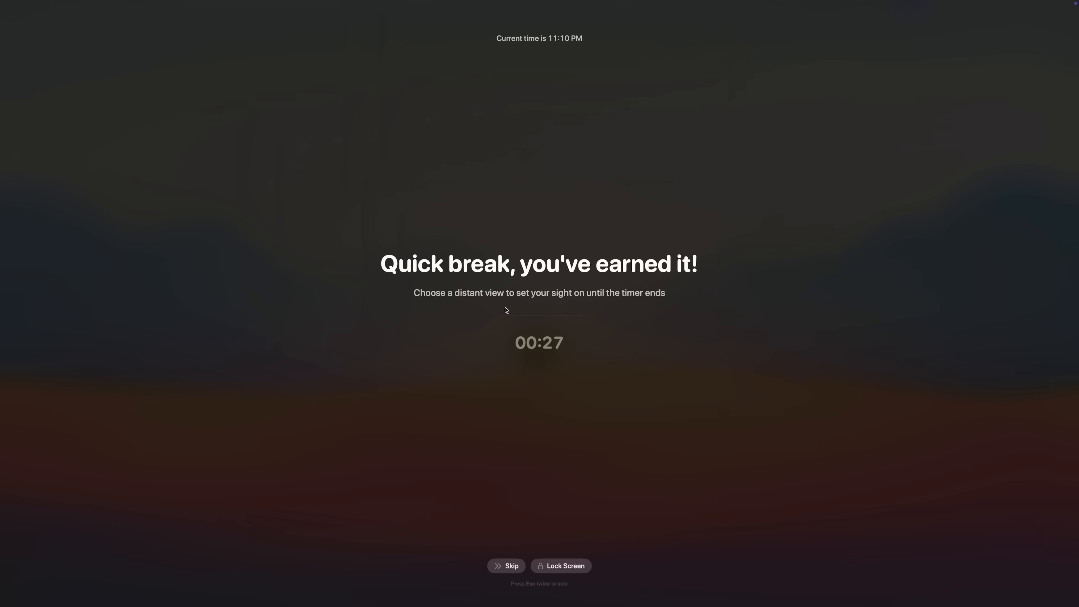
After the break screen, view Rest mode, then Focus mode with its 20-minute work duration.
{"action": "left_click", "coordinate": [506, 566]}
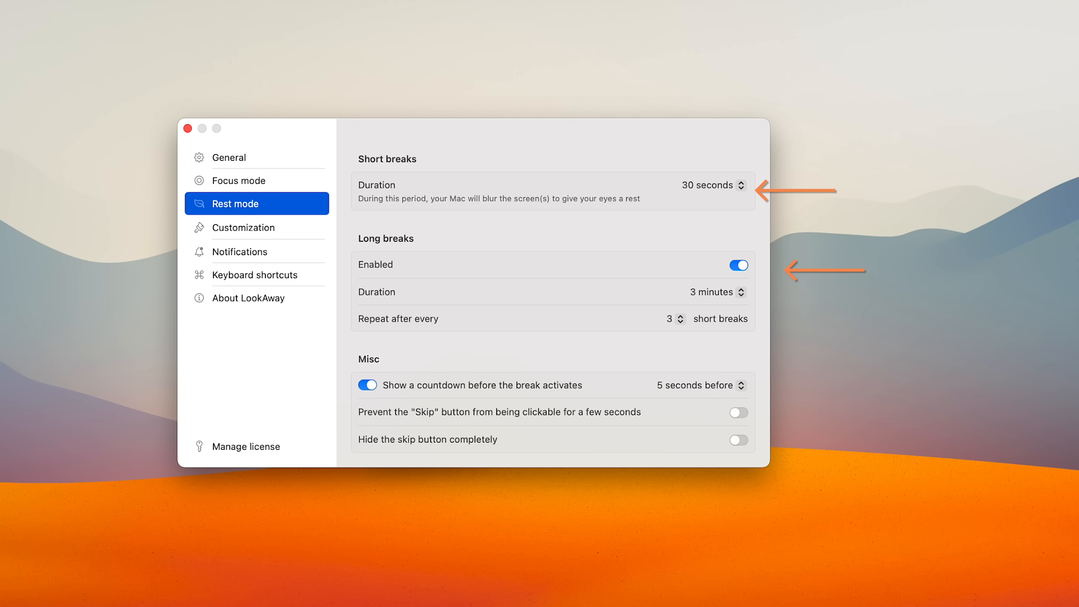
{"action": "left_click", "coordinate": [241, 180]}
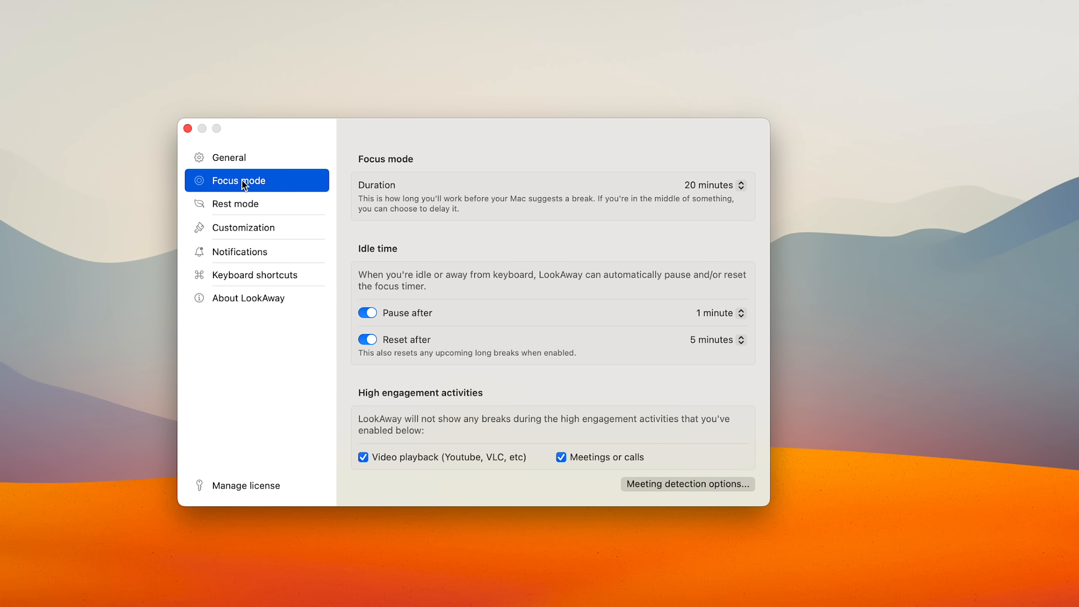
{"action": "left_click", "coordinate": [245, 485]}
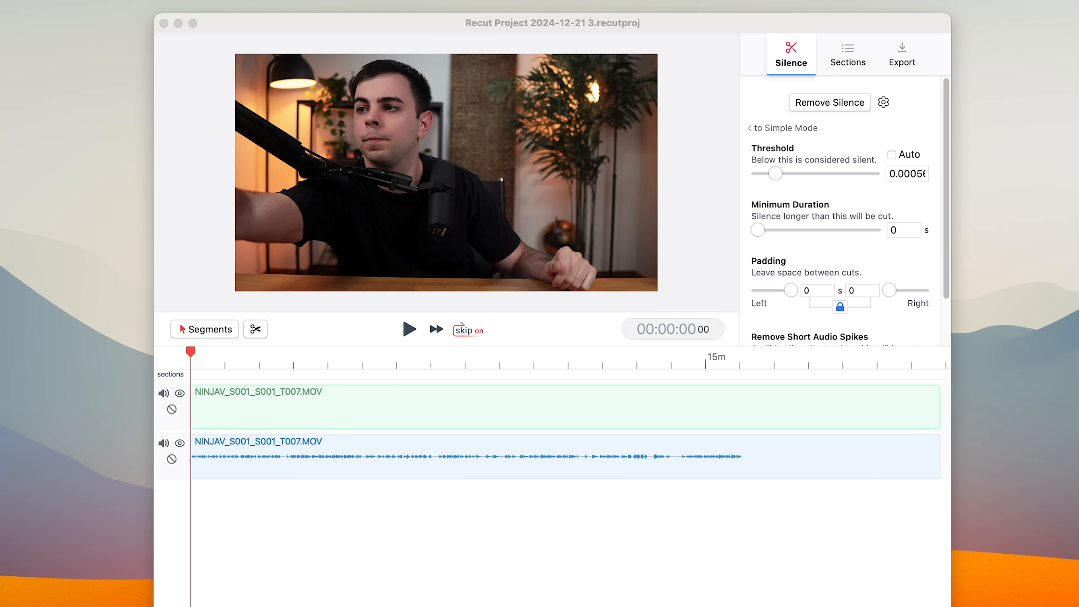
Remove all silences from the clip and export the cut list as a Final Cut Pro .fcpxml timeline.
{"action": "left_click", "coordinate": [829, 102]}
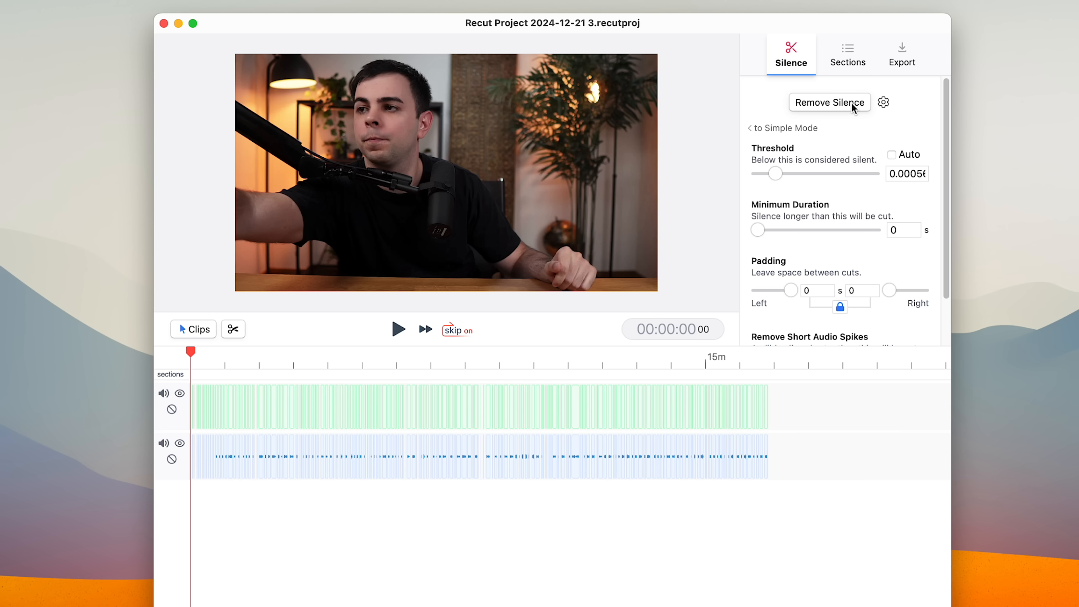
{"action": "mouse_move", "coordinate": [899, 74]}
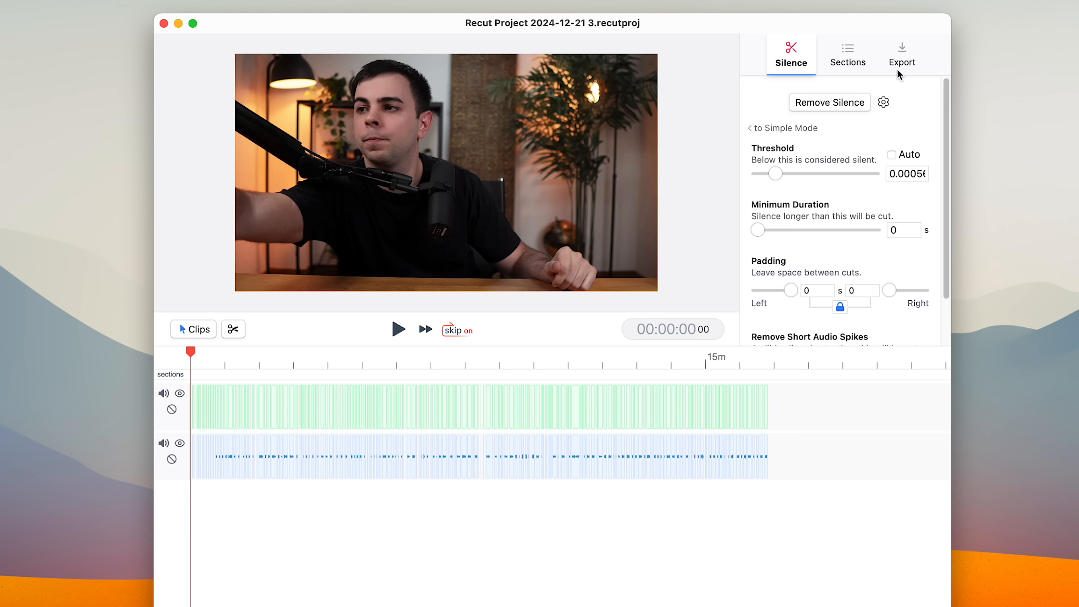
{"action": "left_click", "coordinate": [901, 54]}
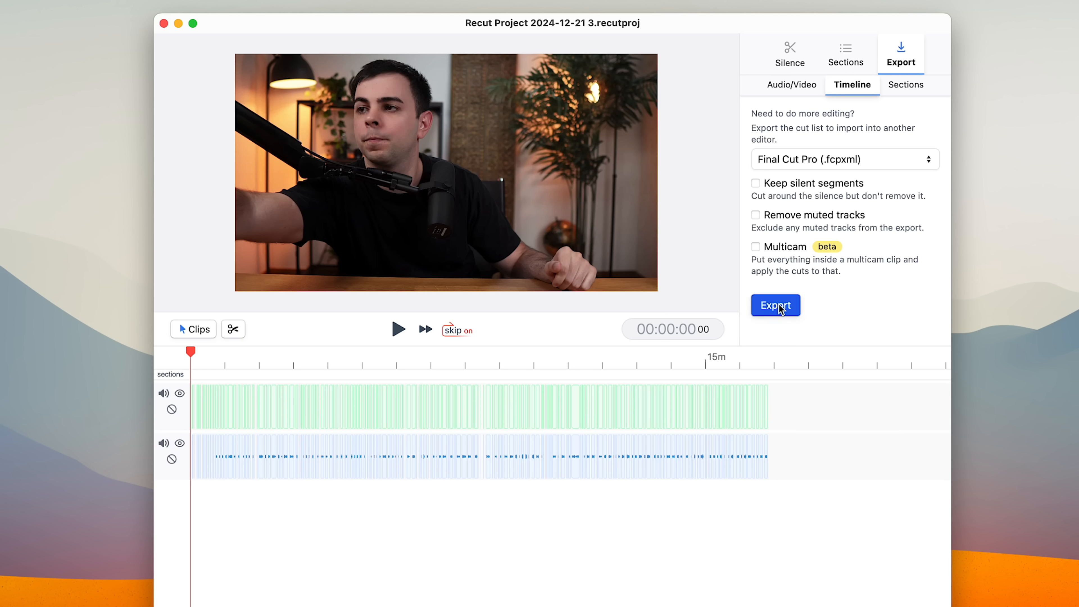
{"action": "left_click", "coordinate": [775, 305]}
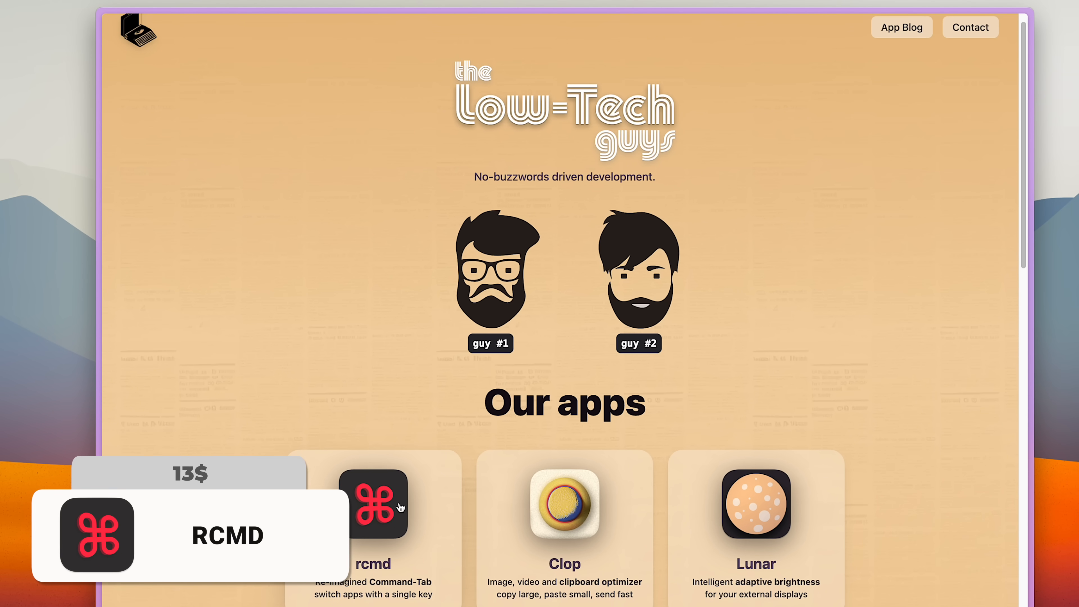
Browse RCMD's assigned app keys and check Recut's Hide-when-focused option.
{"action": "left_click", "coordinate": [373, 503]}
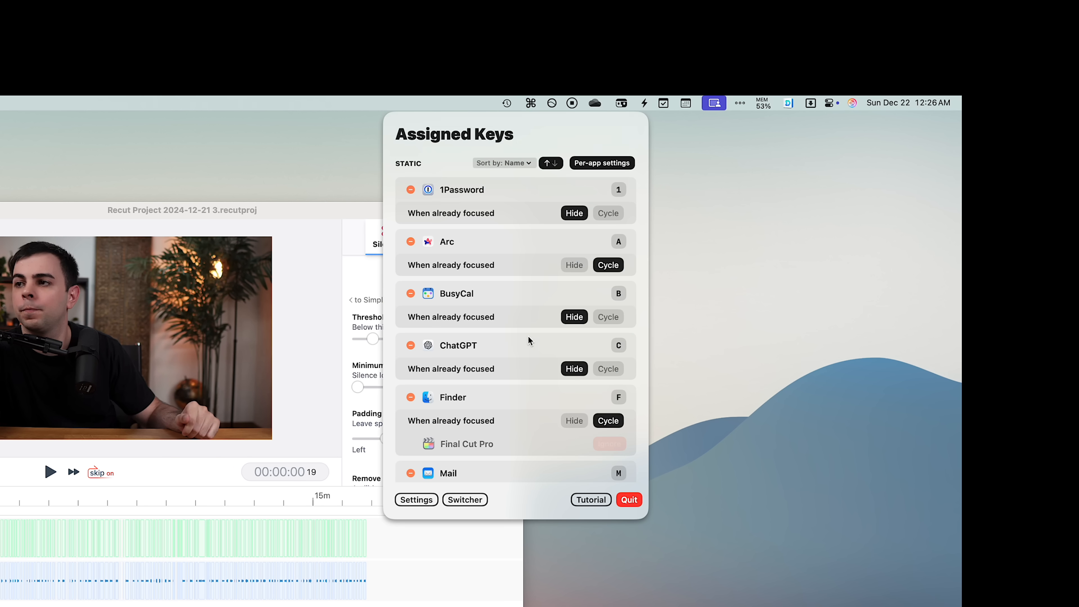
{"action": "scroll", "scroll_direction": "down", "scroll_amount": 3}
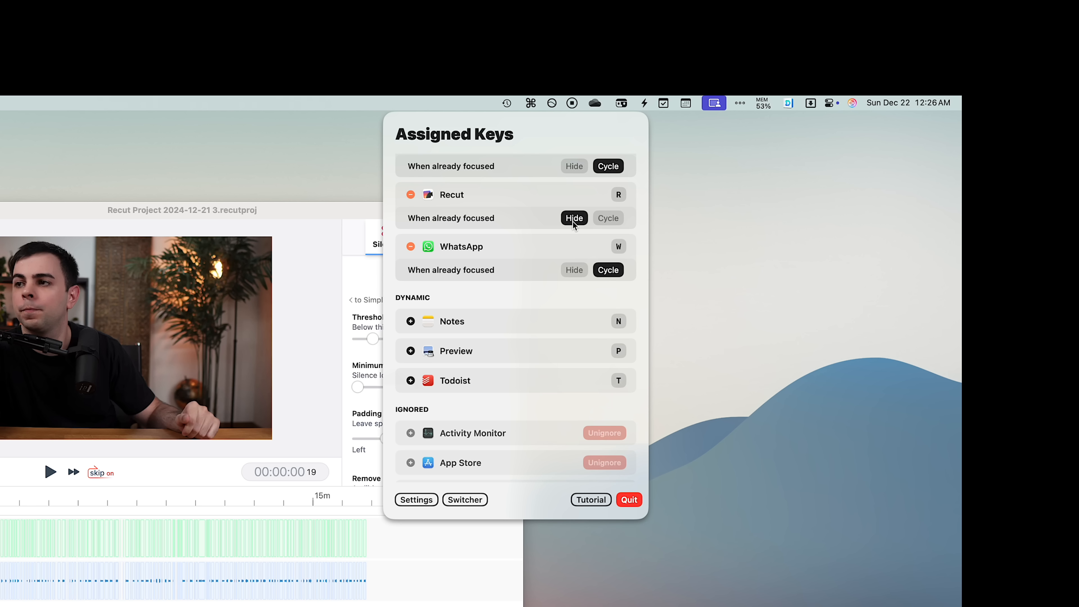
{"action": "scroll", "scroll_direction": "up", "scroll_amount": 3}
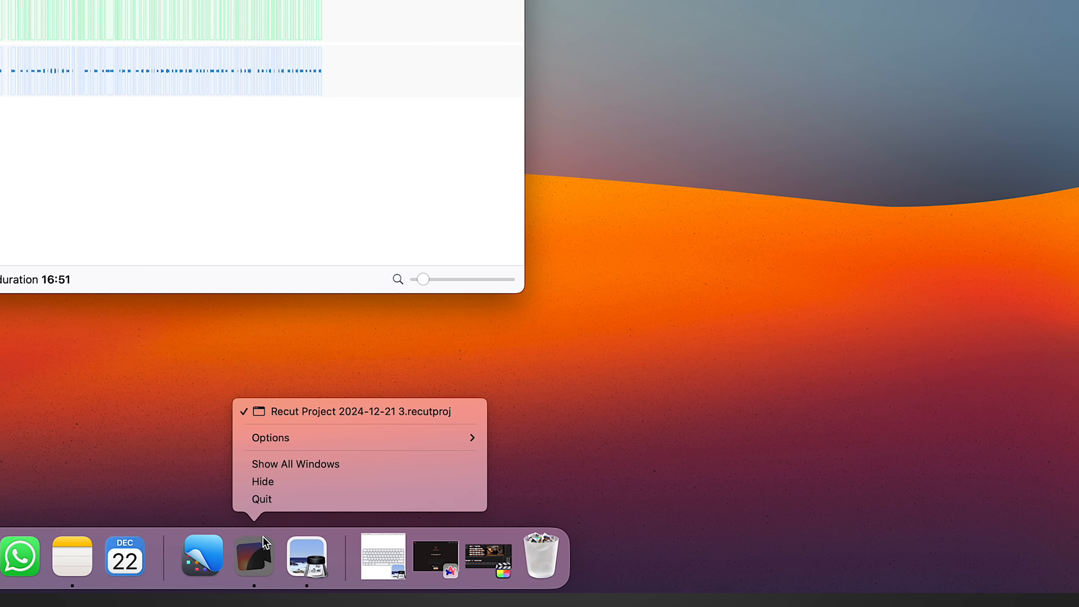
{"action": "left_click", "coordinate": [261, 499]}
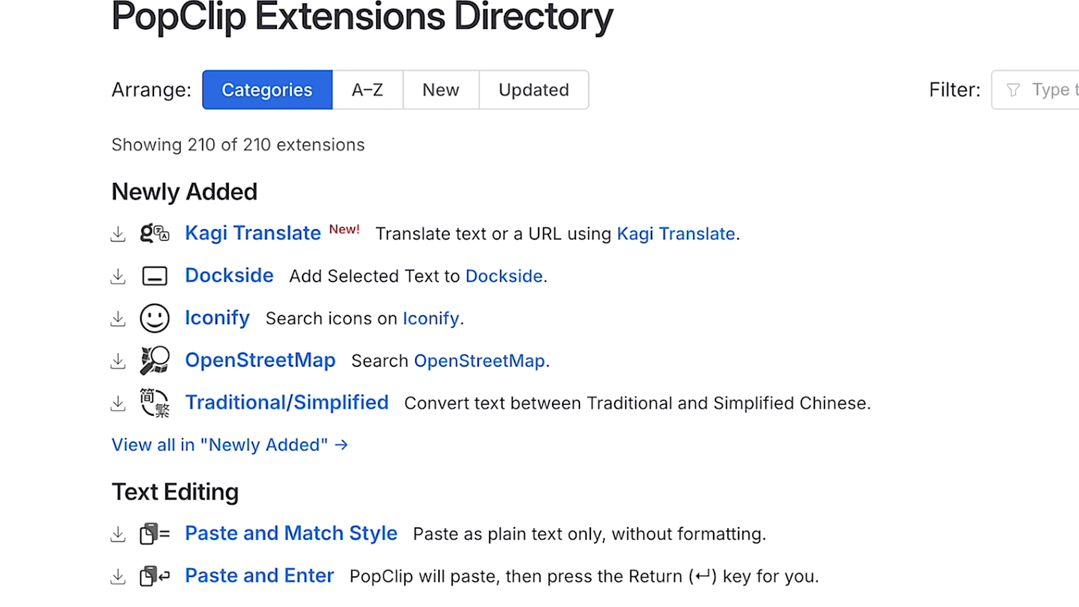
Browse the PopClip extensions directory and search for 'instant translate'.
{"action": "scroll", "scroll_direction": "down", "scroll_amount": 3}
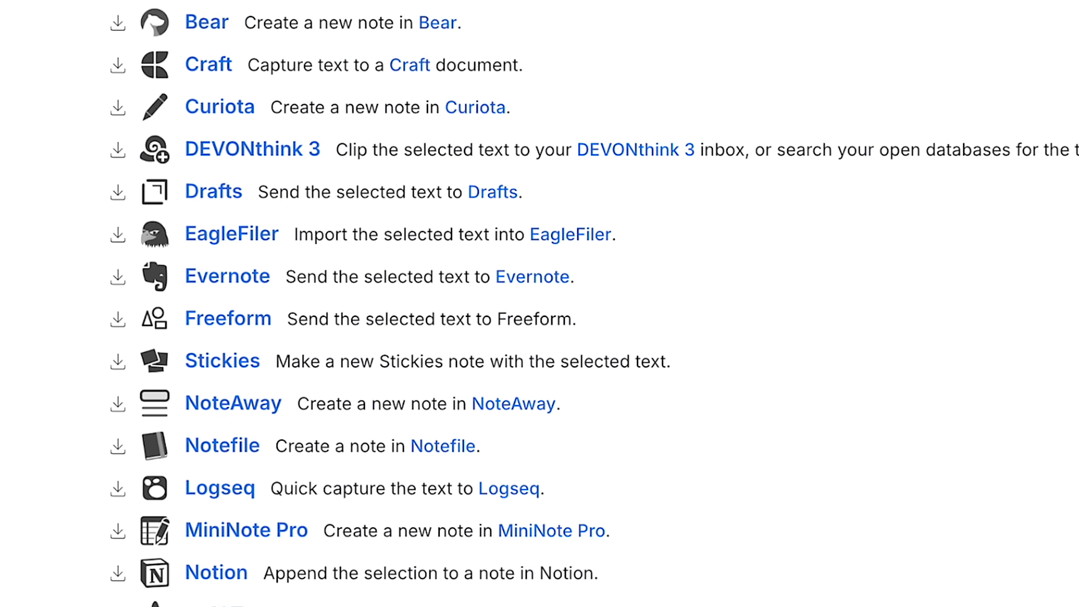
{"action": "scroll", "scroll_direction": "down", "scroll_amount": 3}
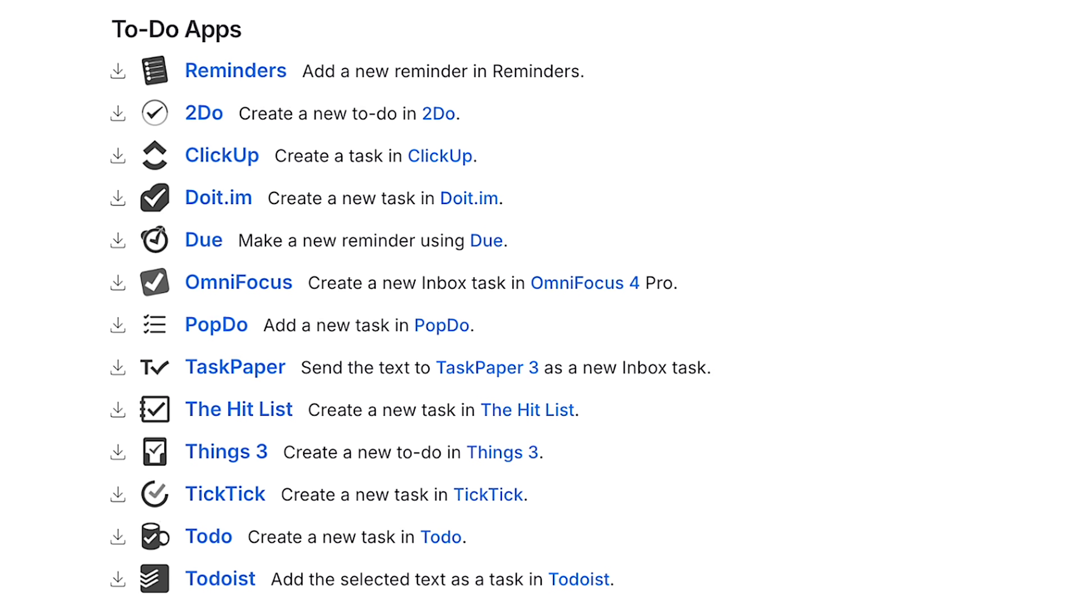
{"action": "scroll", "scroll_direction": "down", "scroll_amount": 3}
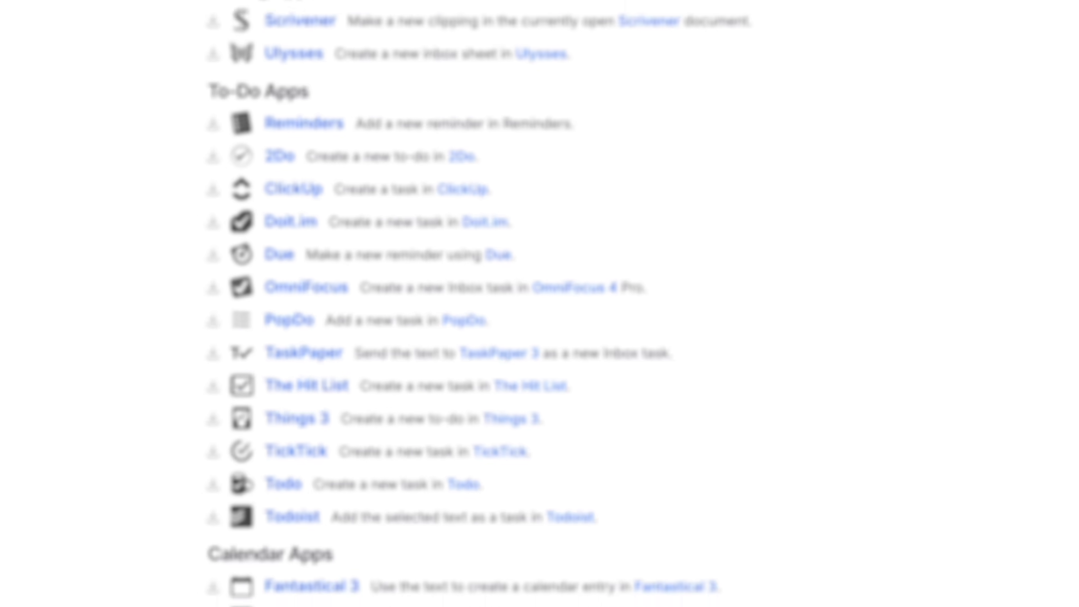
{"action": "type", "text": "instant translate"}
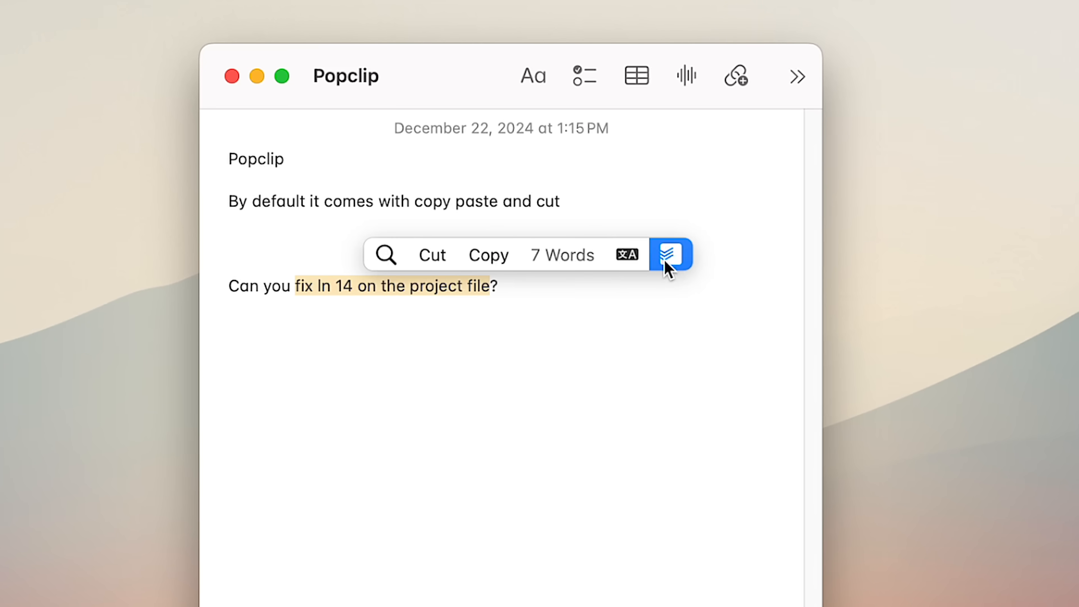
Add the highlighted note sentence as a Todoist task and show PopClip's enabled Actions list.
{"action": "left_click", "coordinate": [670, 254]}
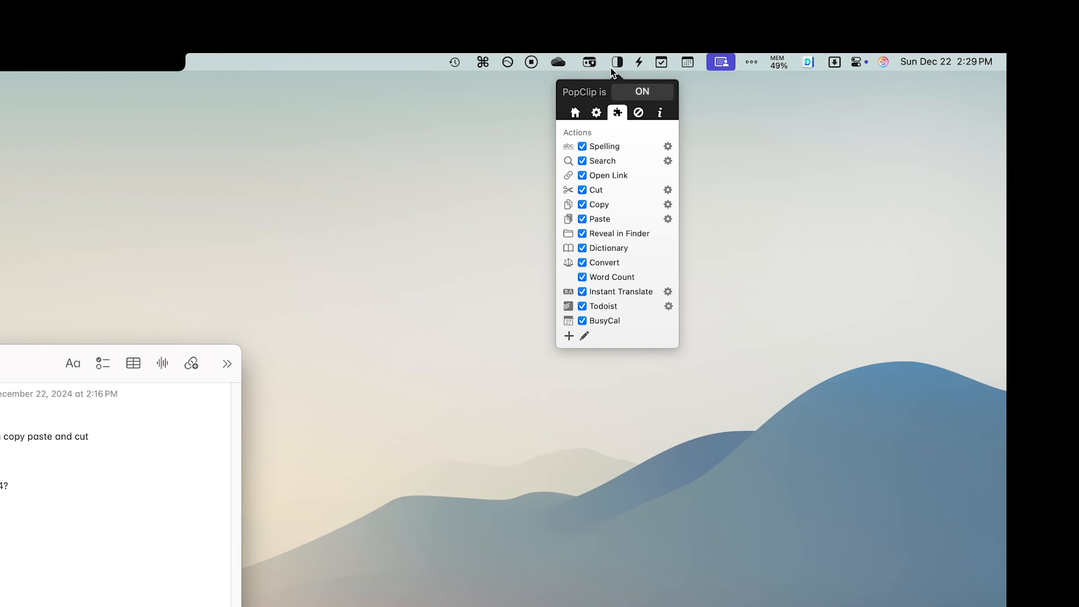
{"action": "left_click", "coordinate": [638, 112]}
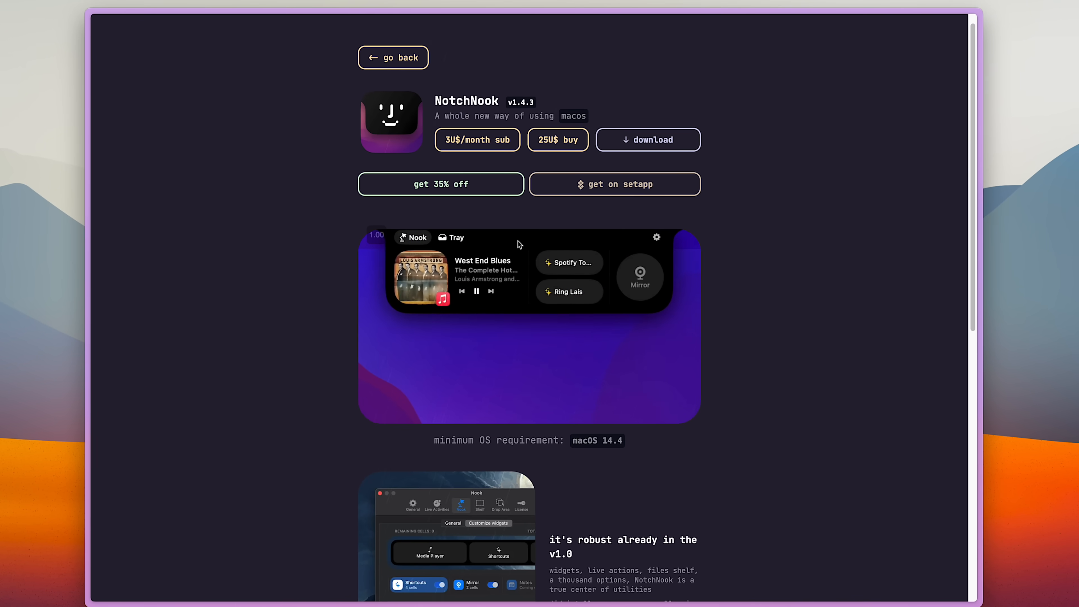
Review Alcove's Battery and Connectivity notification settings.
{"action": "left_click", "coordinate": [393, 57]}
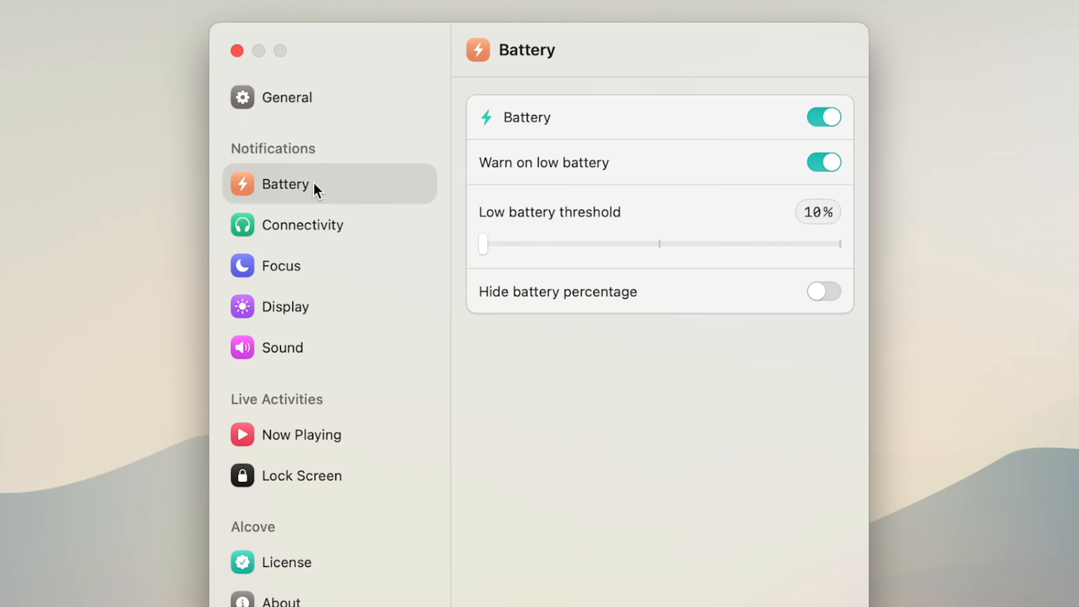
{"action": "left_click", "coordinate": [303, 225]}
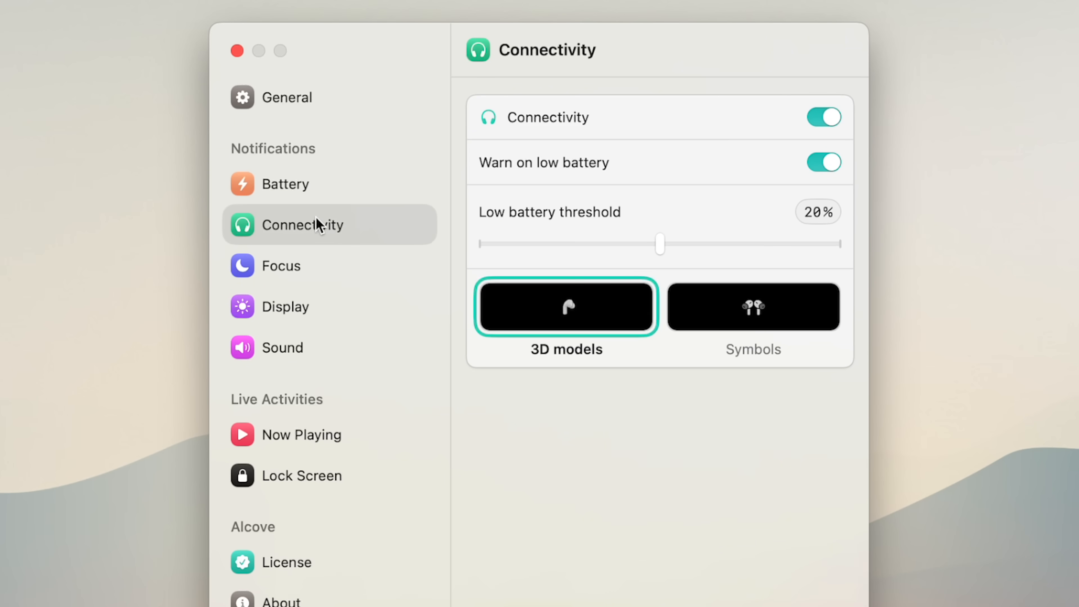
{"action": "left_click", "coordinate": [281, 266]}
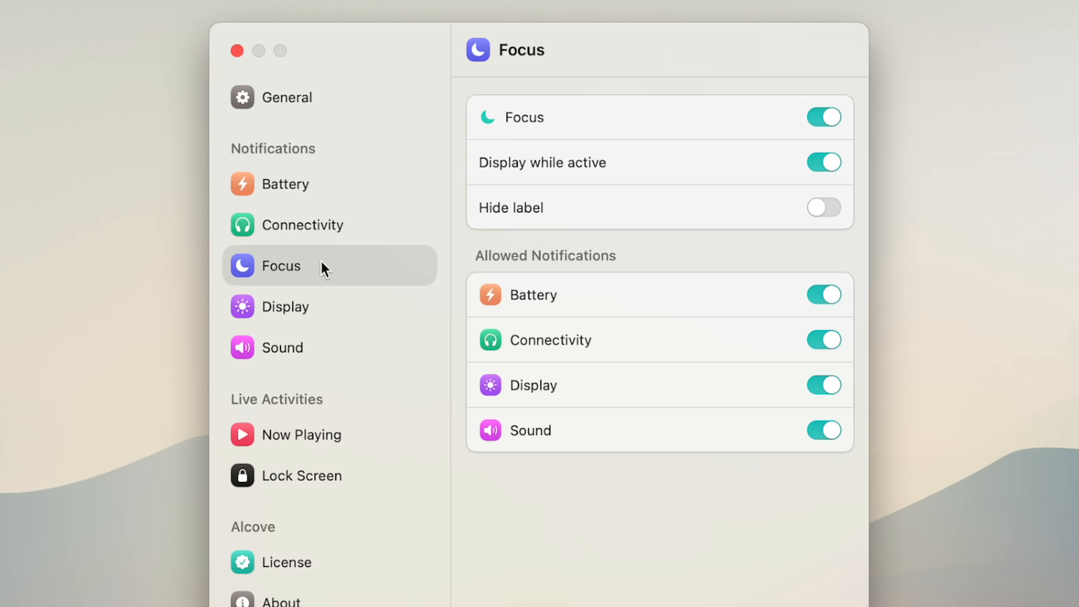
Review the Focus, Display and Sound notification settings before Now Playing.
{"action": "left_click", "coordinate": [284, 307]}
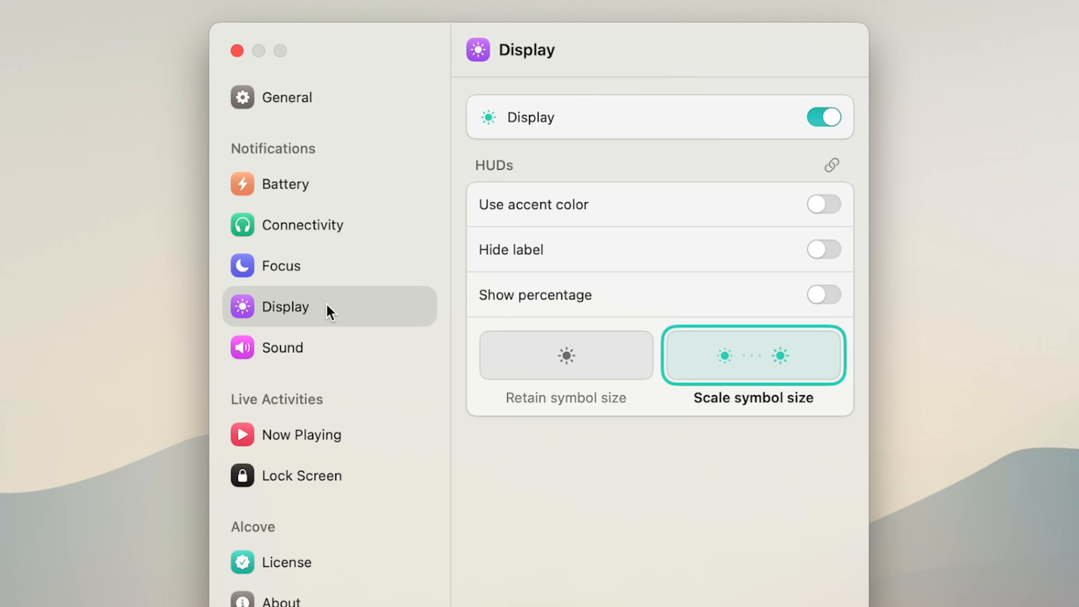
{"action": "left_click", "coordinate": [282, 347]}
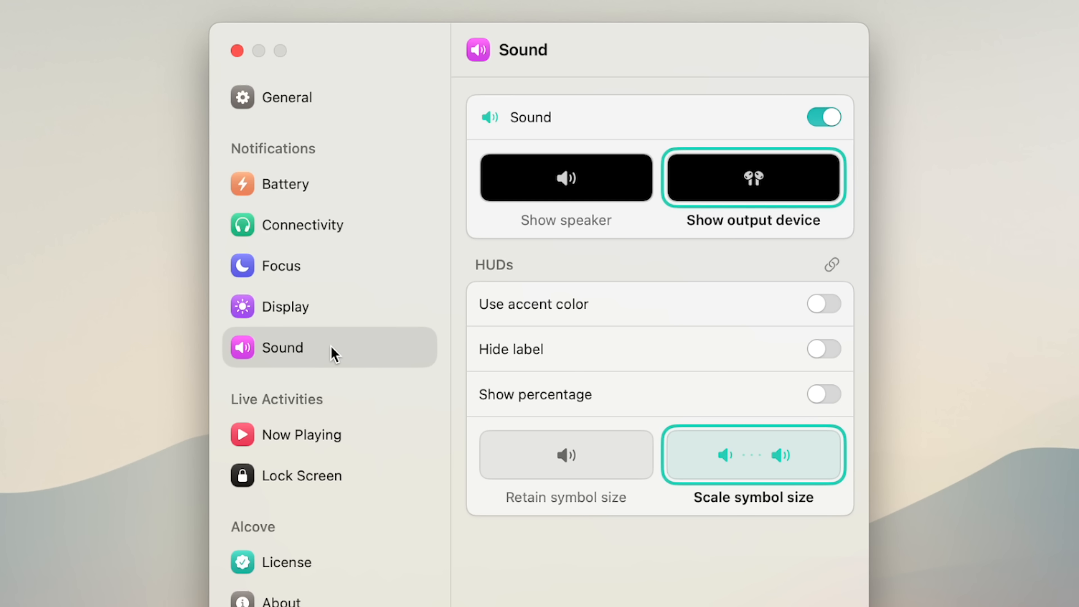
{"action": "left_click", "coordinate": [301, 430]}
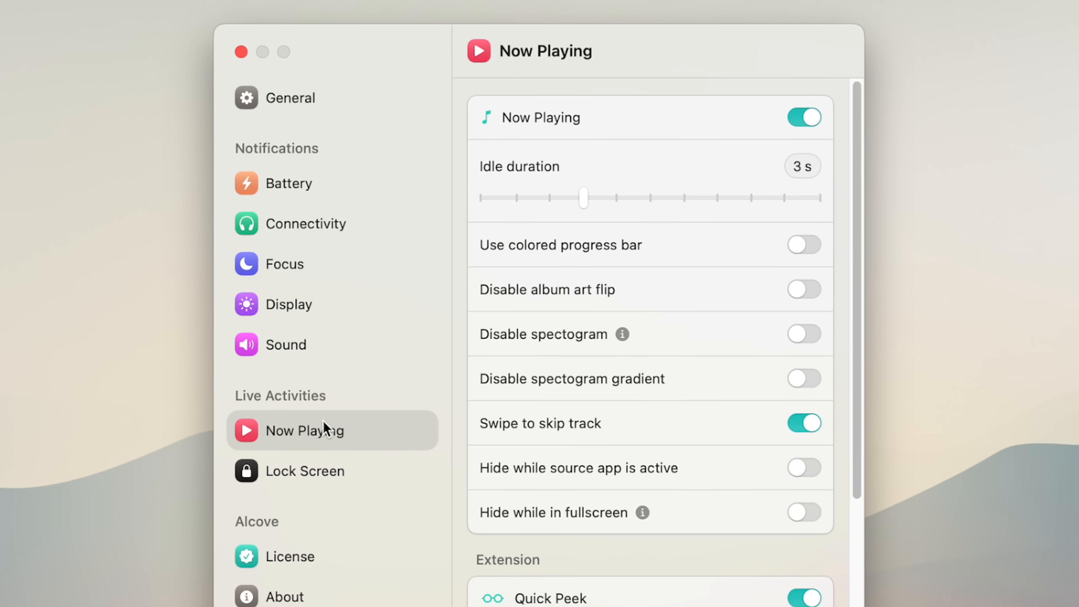